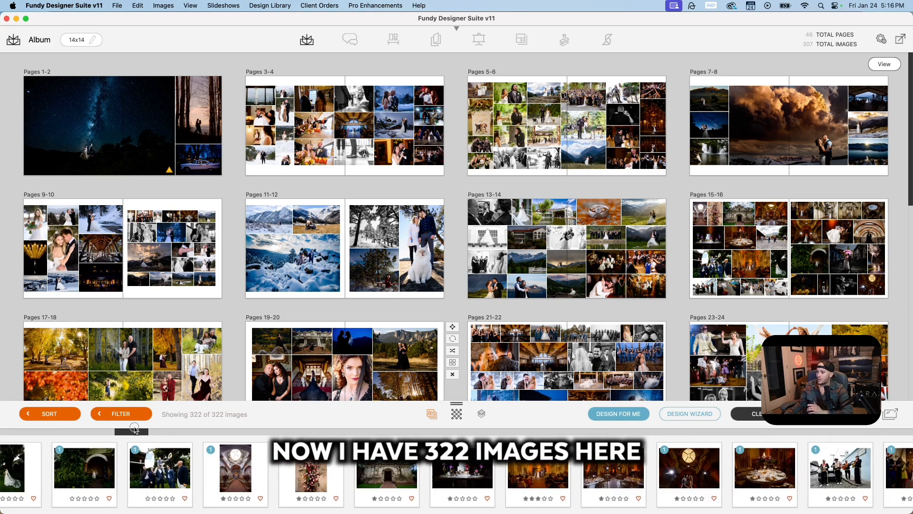
Show the Slideshow options with the Beat Match Wild template and browse saved templates
scroll("right", 3)
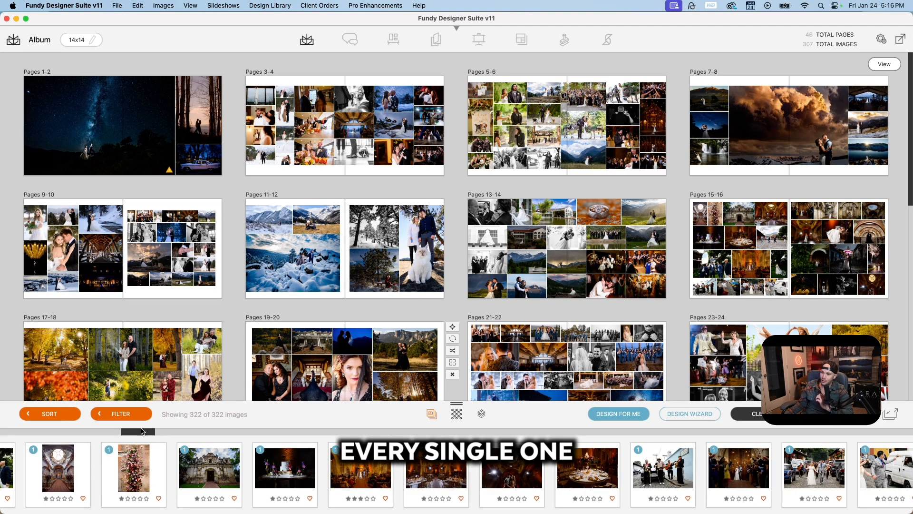
scroll("left", 3)
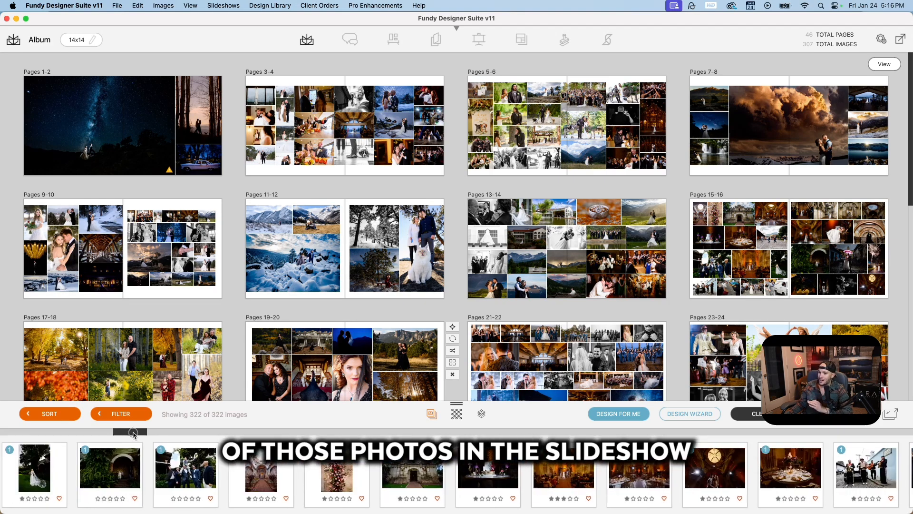
scroll("left", 3)
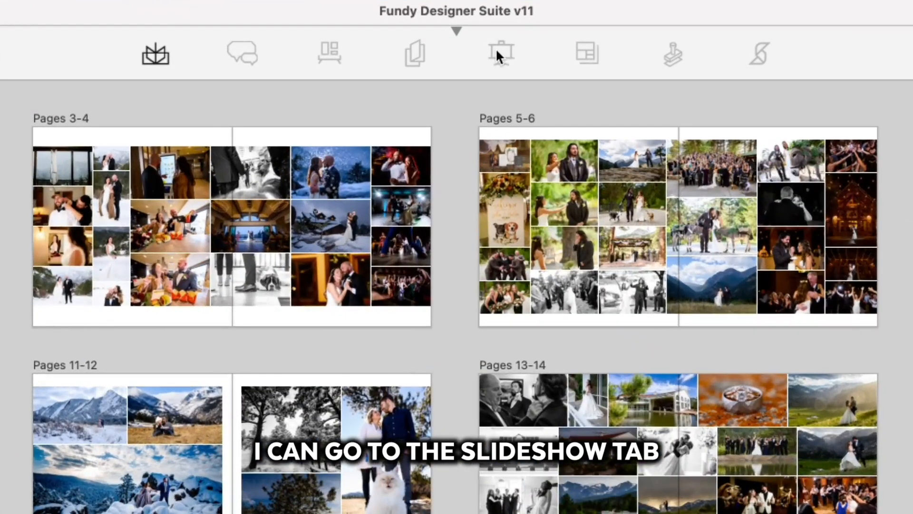
left_click(499, 53)
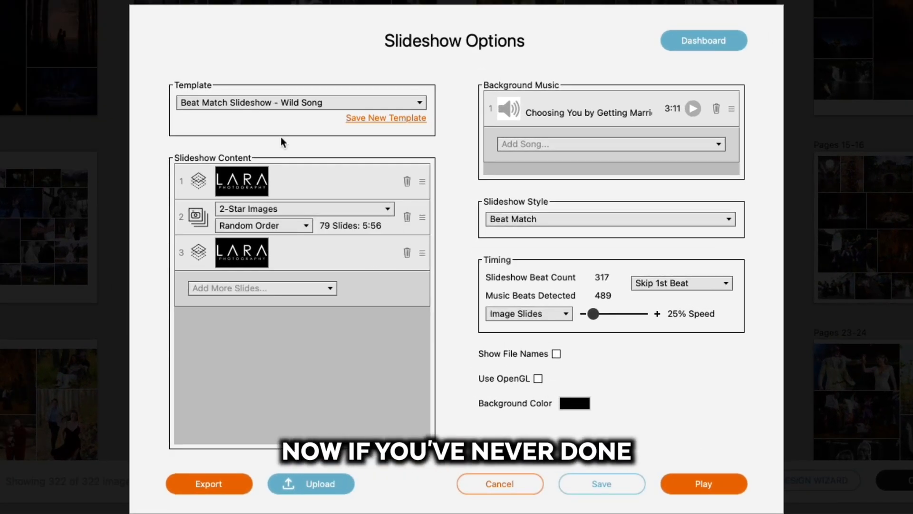
mouse_move(301, 114)
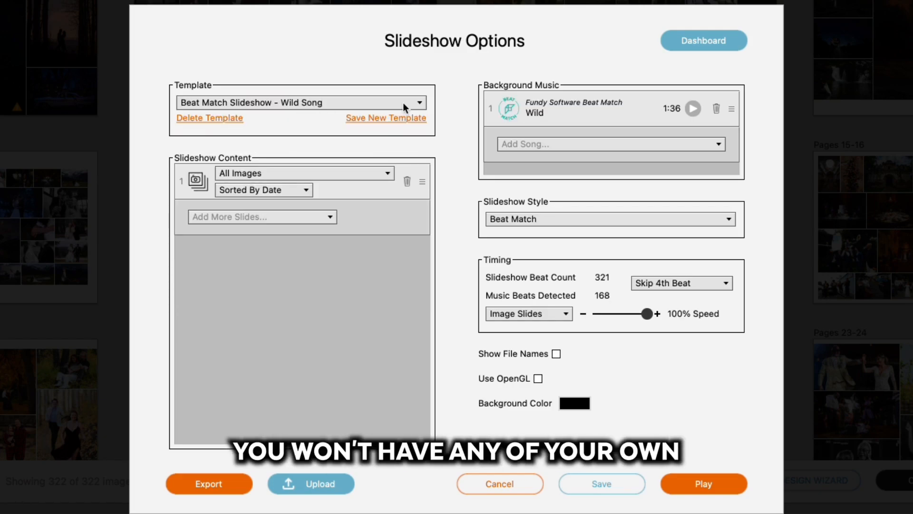
left_click(418, 103)
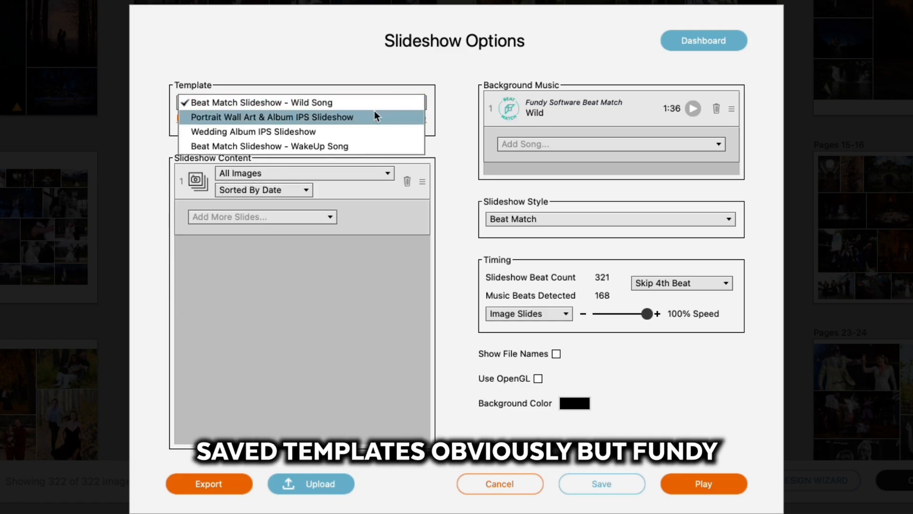
mouse_move(352, 103)
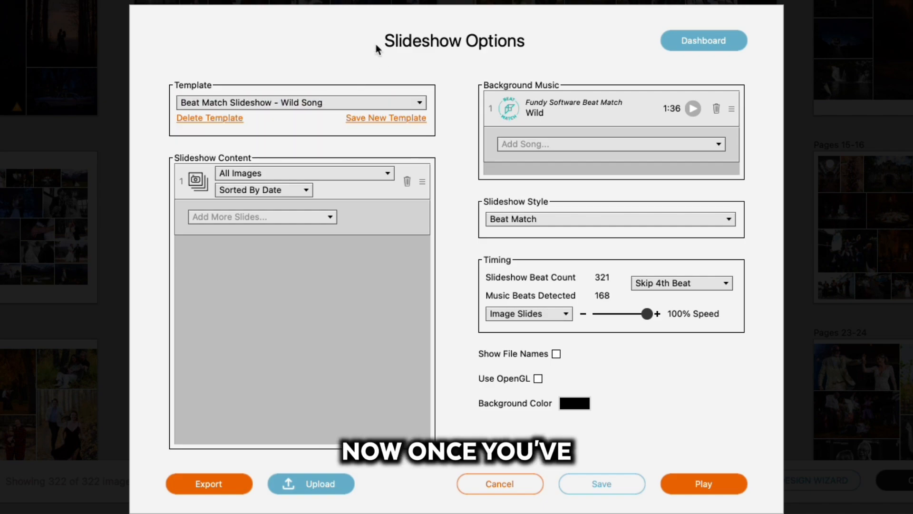
mouse_move(321, 177)
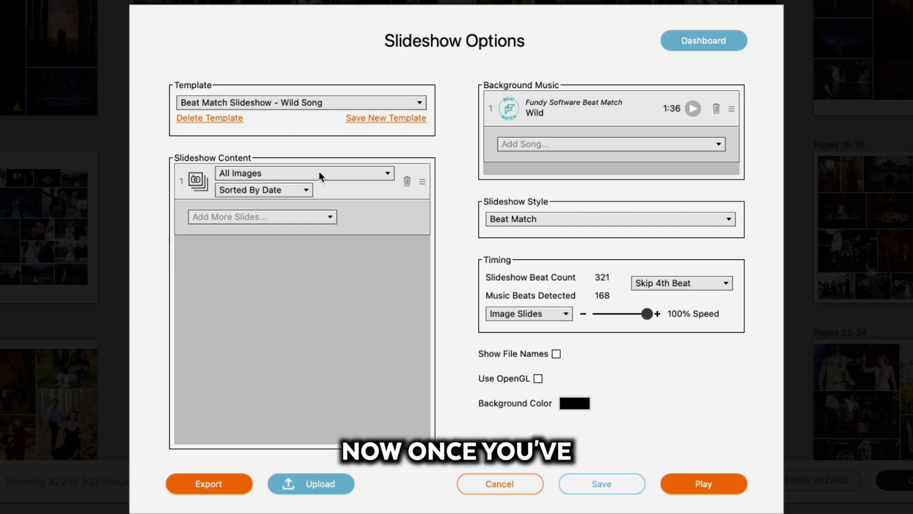
mouse_move(500, 368)
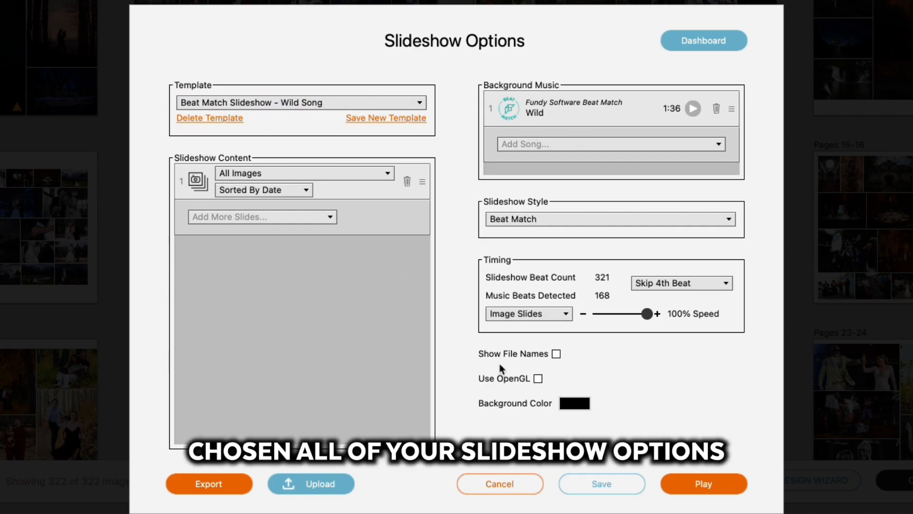
mouse_move(532, 308)
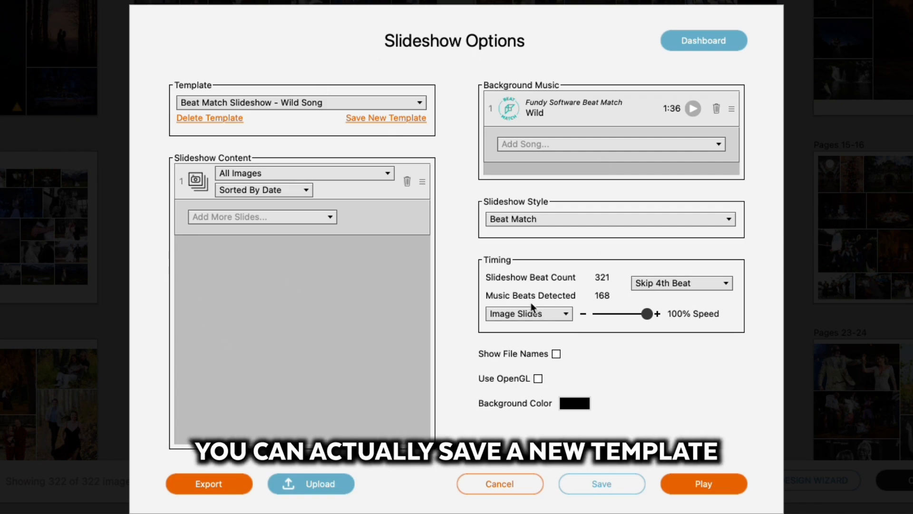
mouse_move(533, 308)
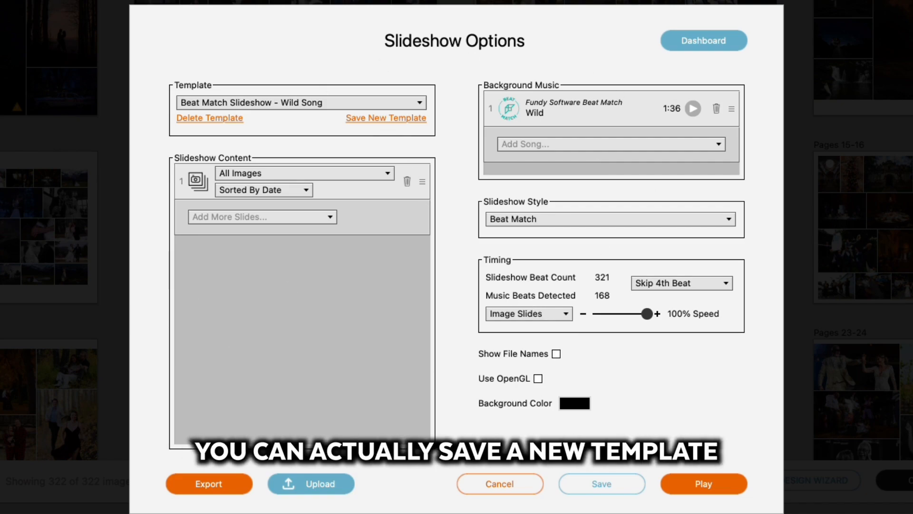
Save the current settings as a new template named 'Sean's Portfolio Slideshow'
left_click(386, 118)
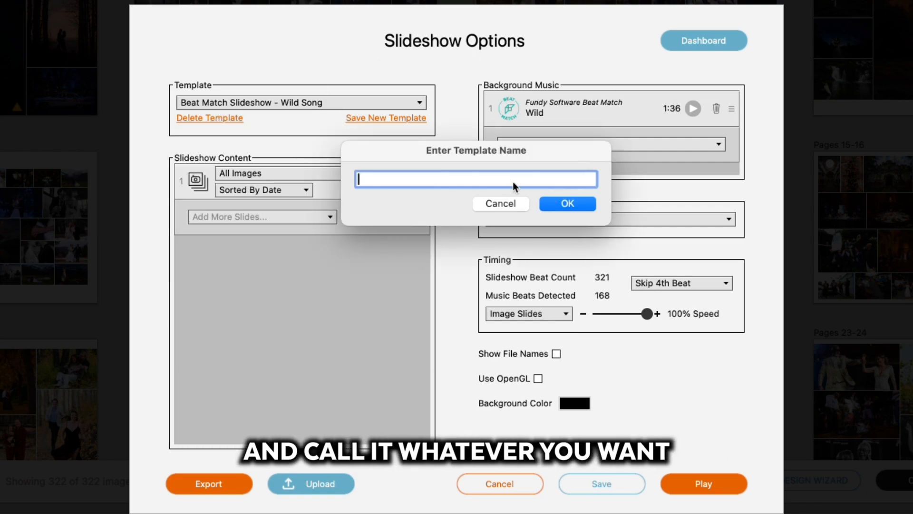
type("Sean's")
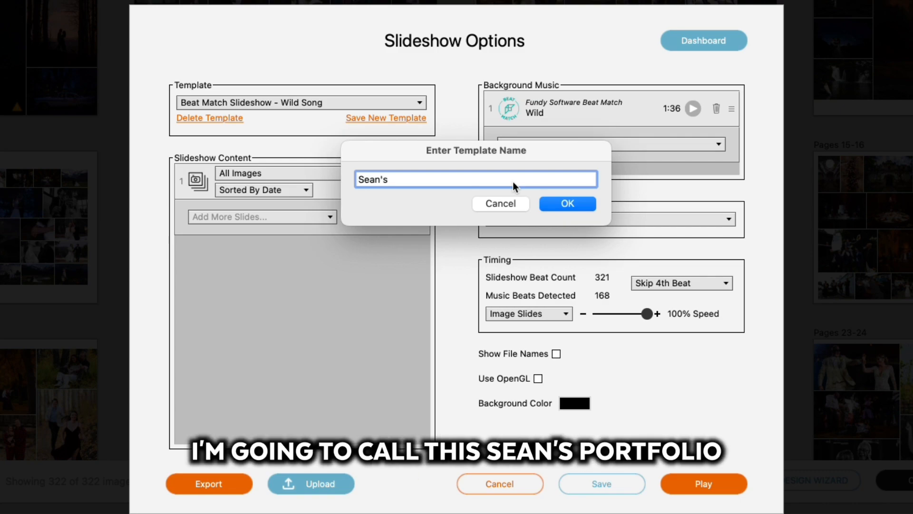
type("Portf")
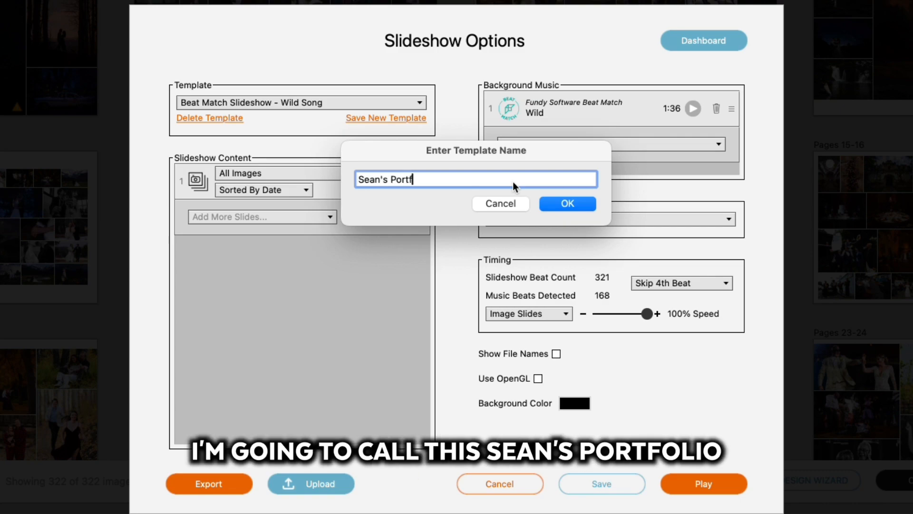
type("olio Slideshow")
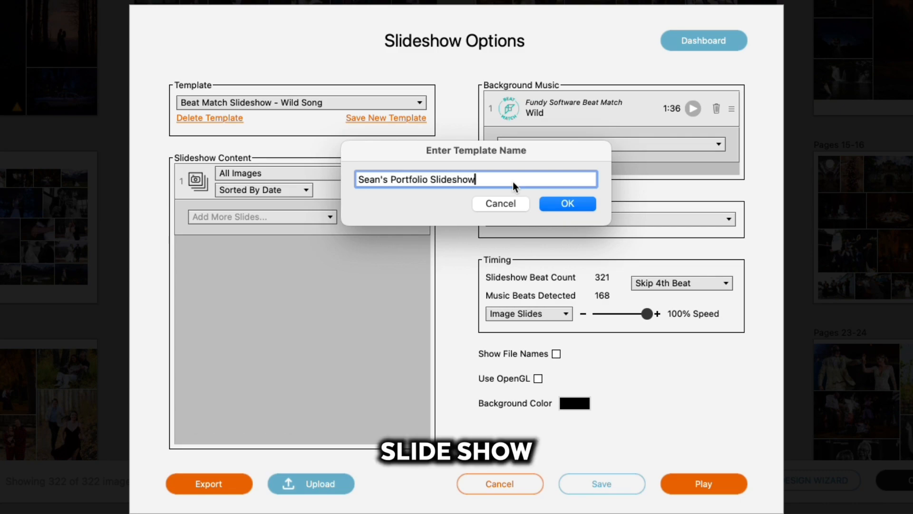
left_click(566, 204)
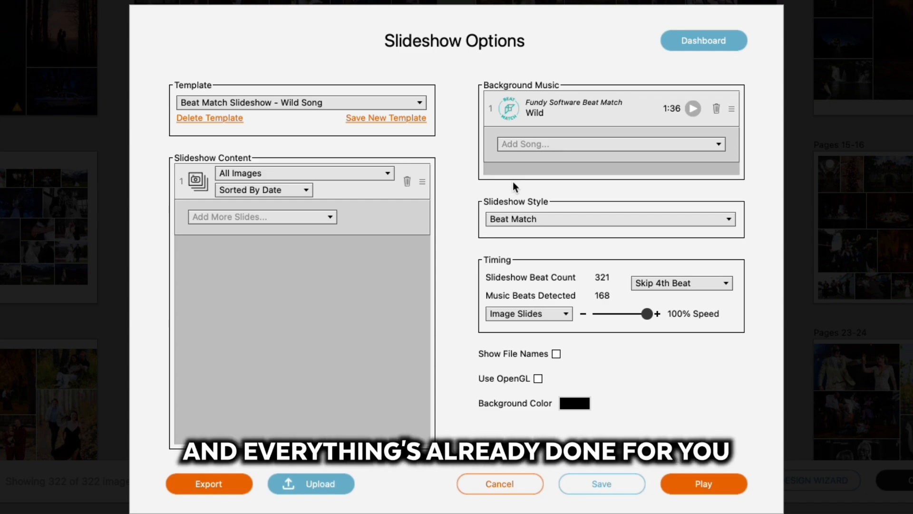
mouse_move(456, 171)
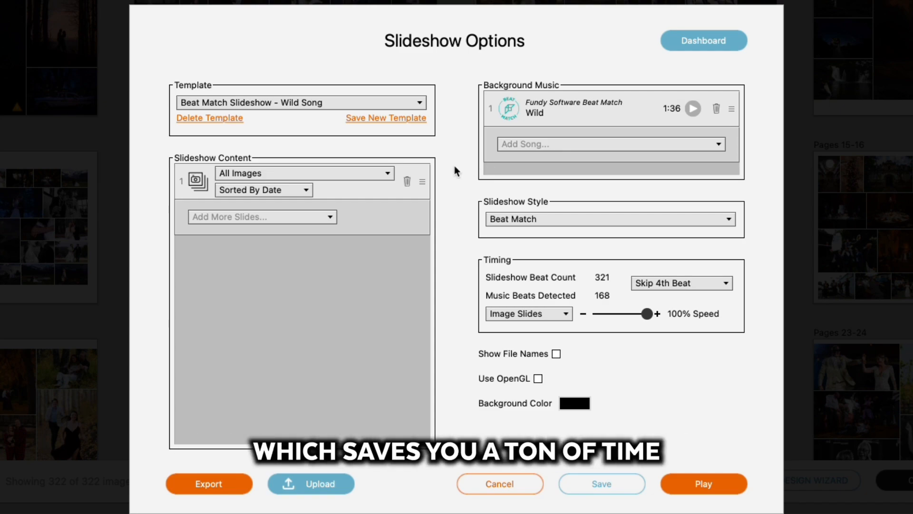
mouse_move(297, 171)
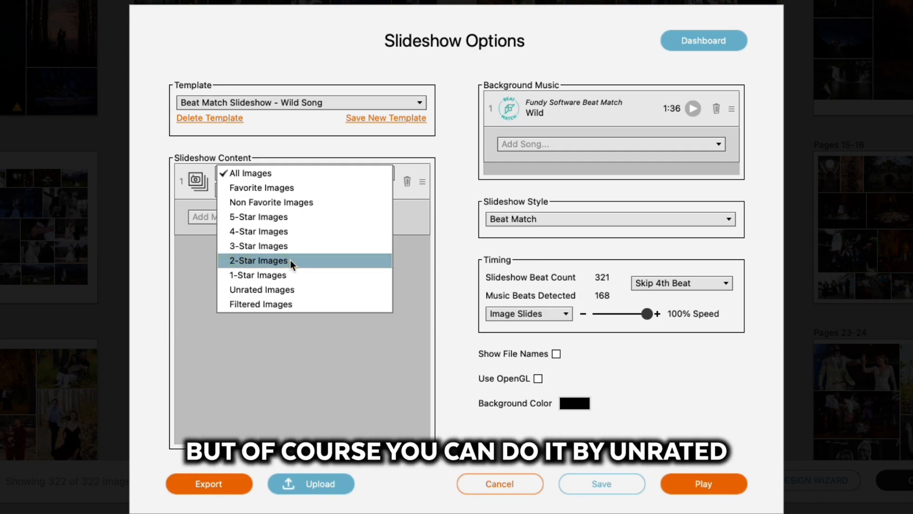
mouse_move(277, 304)
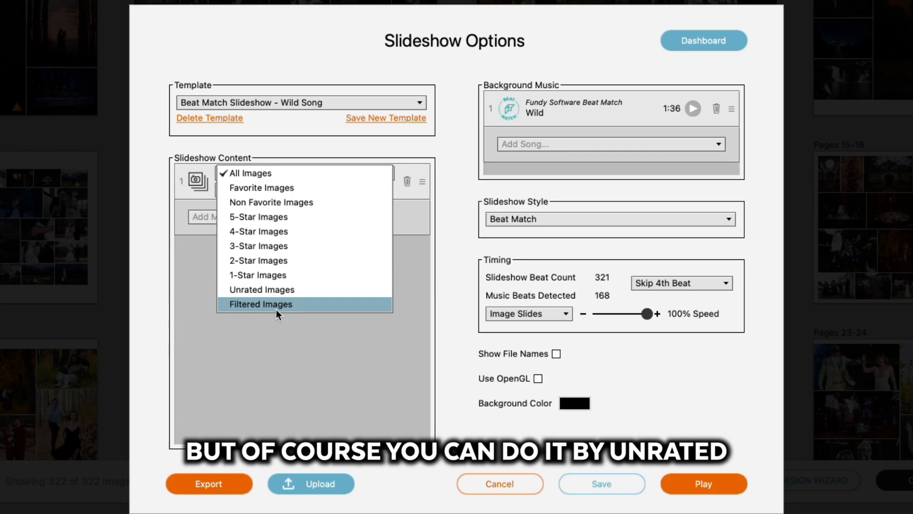
mouse_move(261, 187)
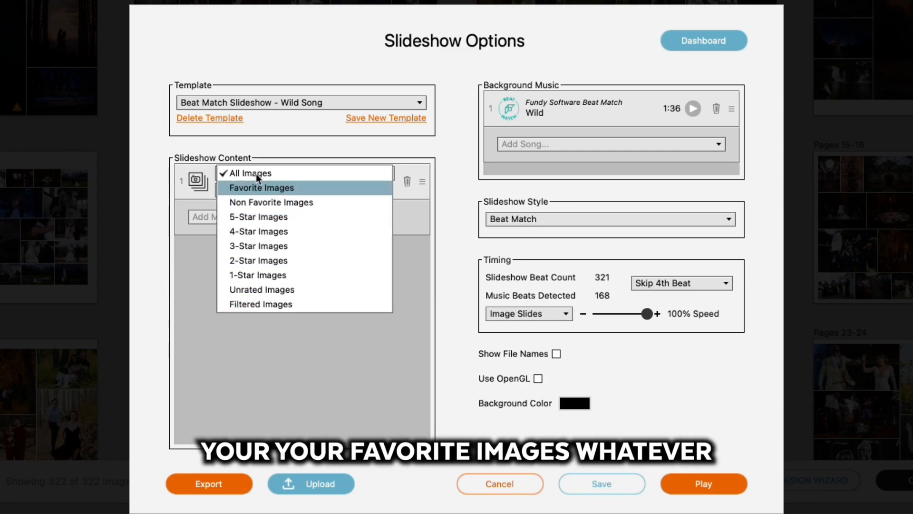
Set slideshow content to 2-Star Images in Random Order, giving 79 slides
left_click(258, 260)
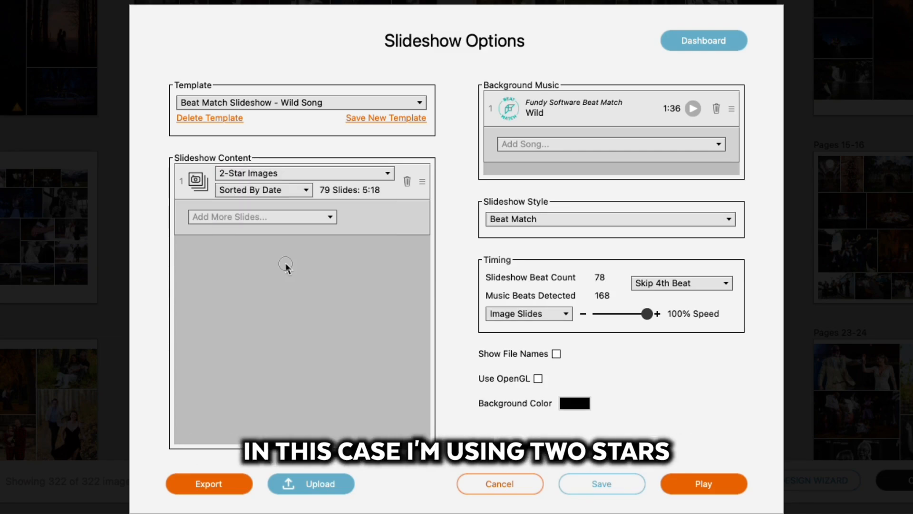
mouse_move(281, 249)
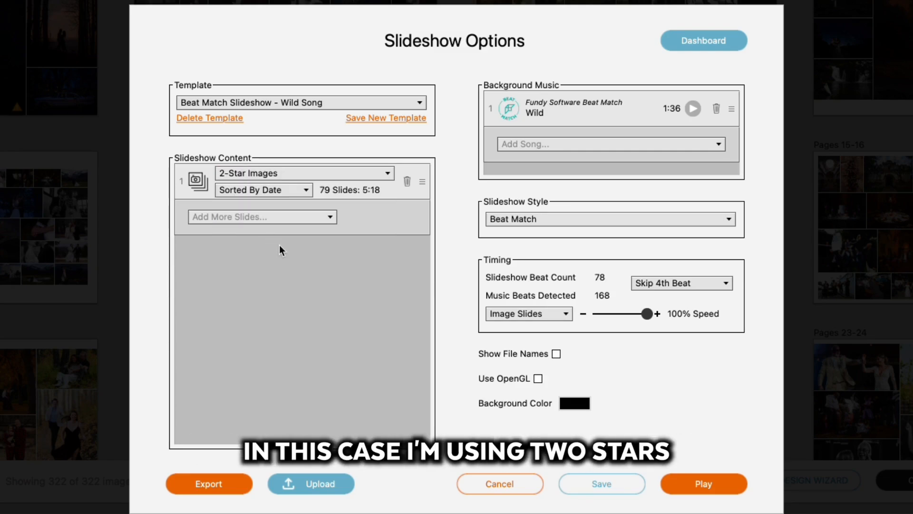
left_click(262, 190)
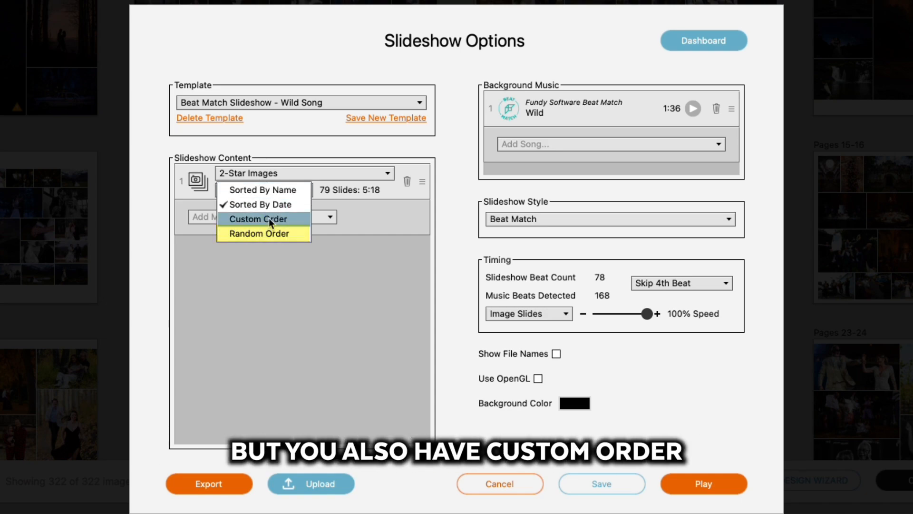
mouse_move(263, 204)
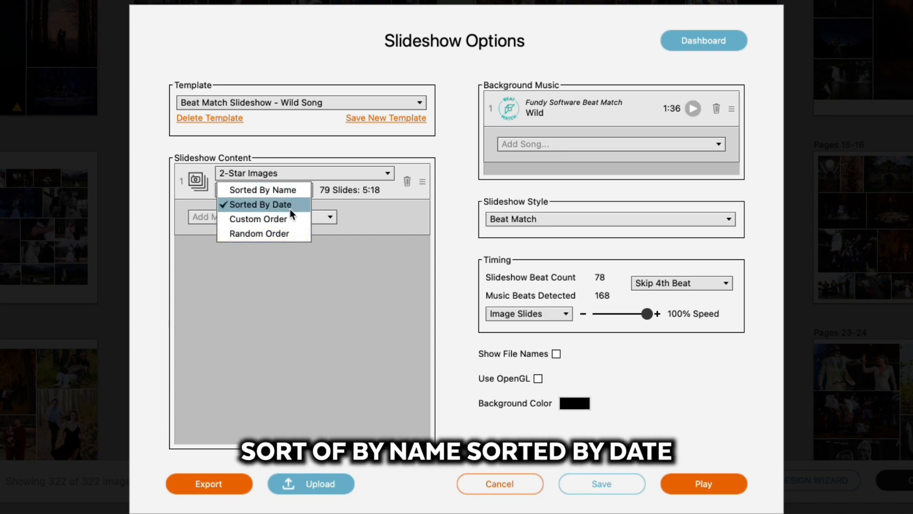
left_click(259, 233)
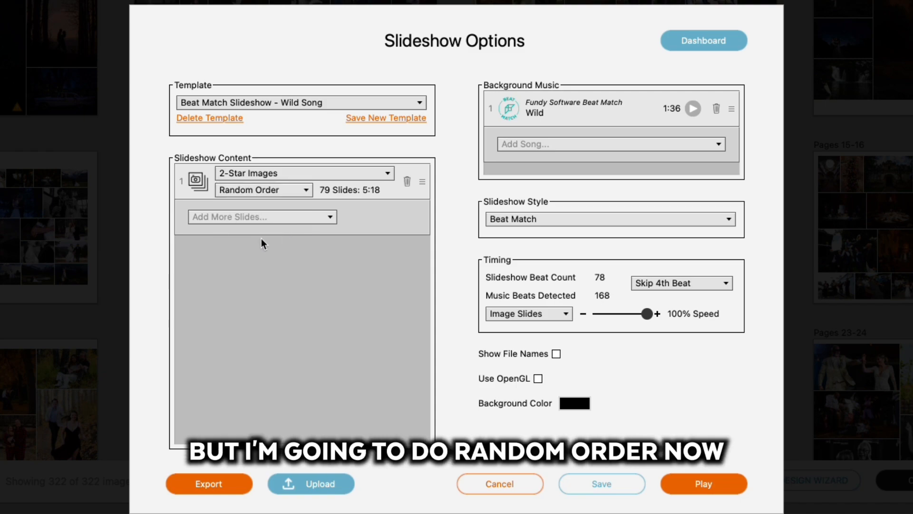
mouse_move(300, 214)
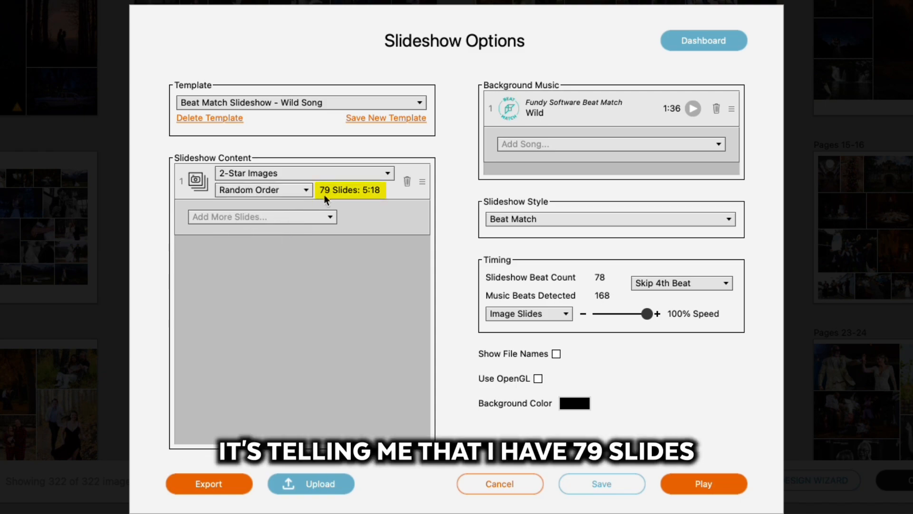
mouse_move(373, 196)
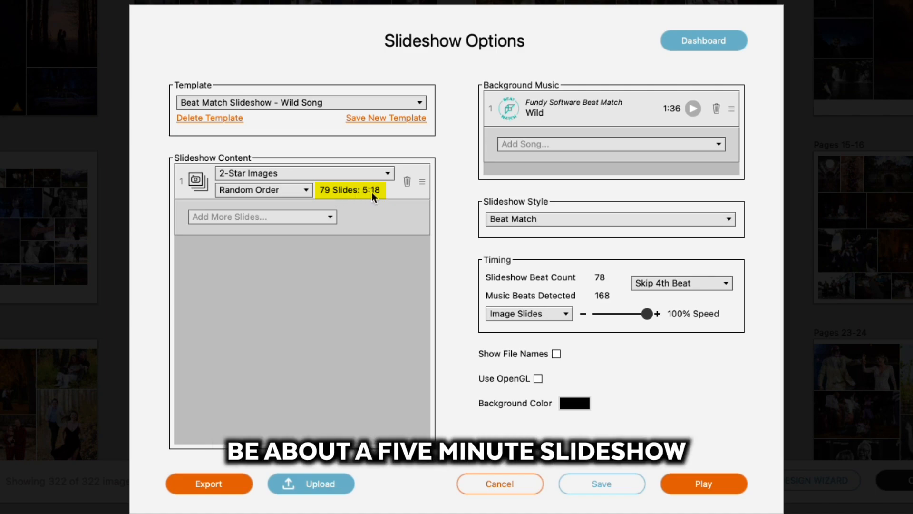
mouse_move(325, 211)
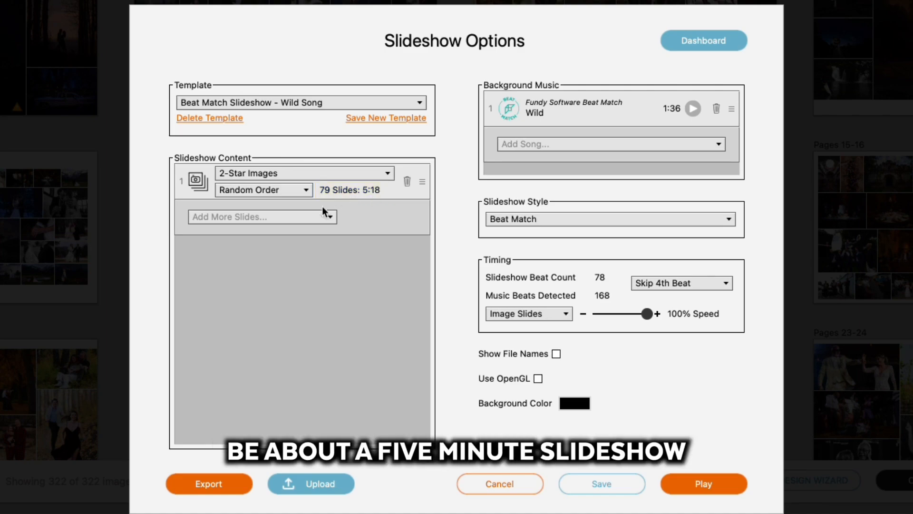
mouse_move(309, 214)
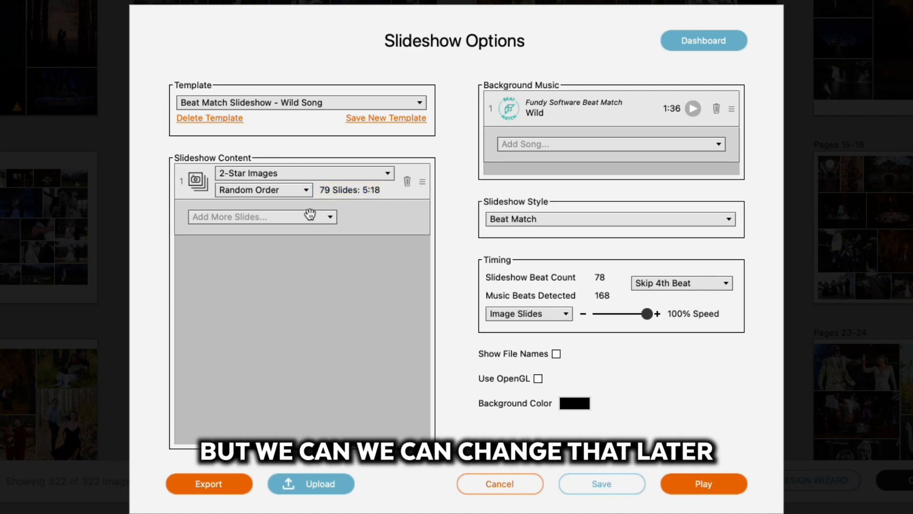
mouse_move(333, 214)
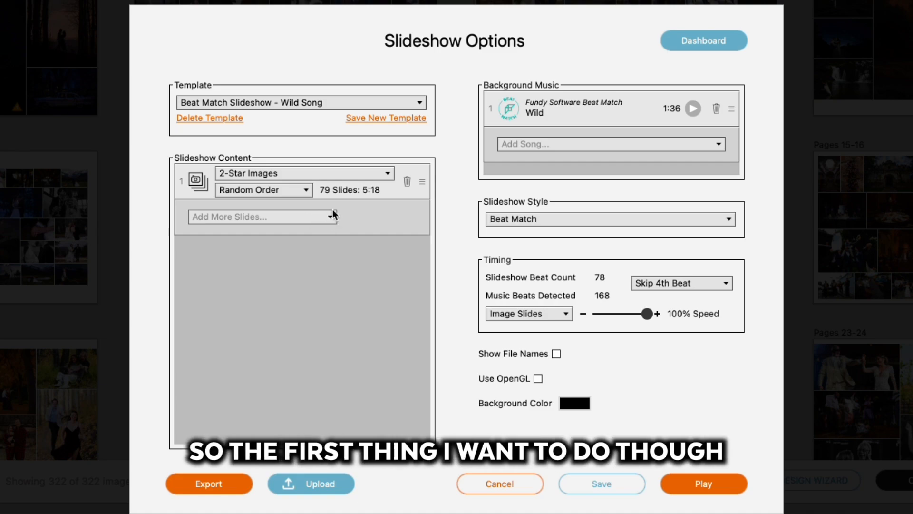
mouse_move(326, 224)
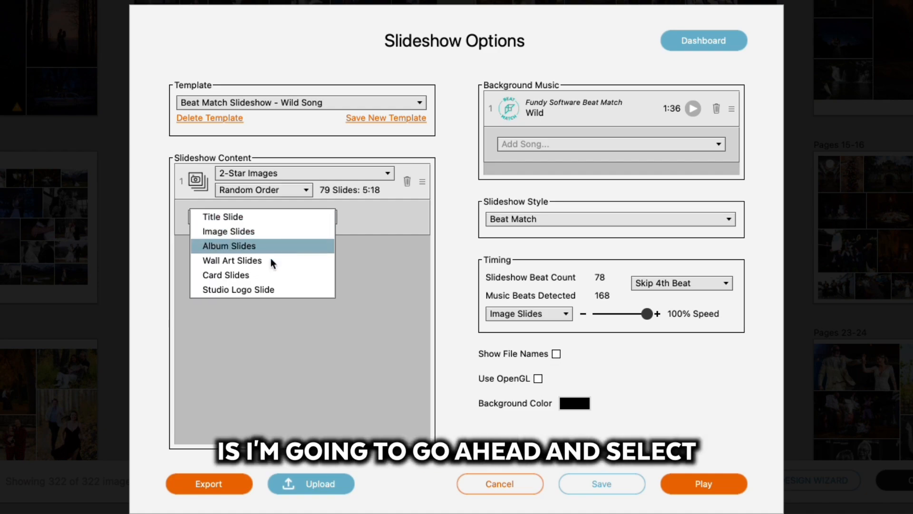
mouse_move(251, 289)
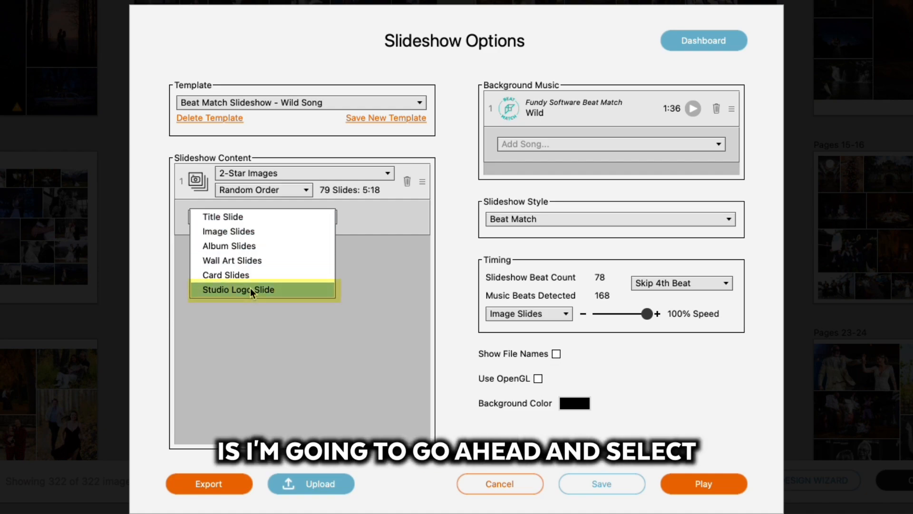
Add a studio logo slide using 'Lara Photography Full Res (white).png' from Documents
left_click(239, 289)
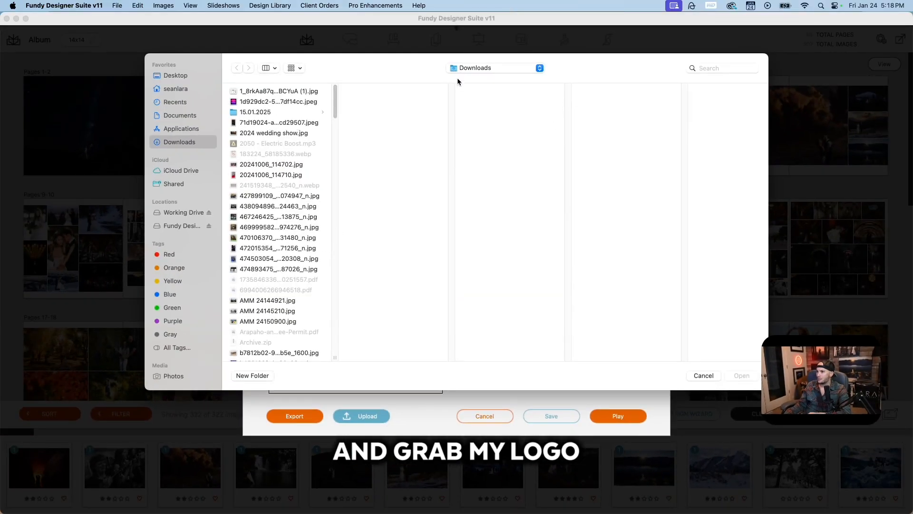
left_click(512, 256)
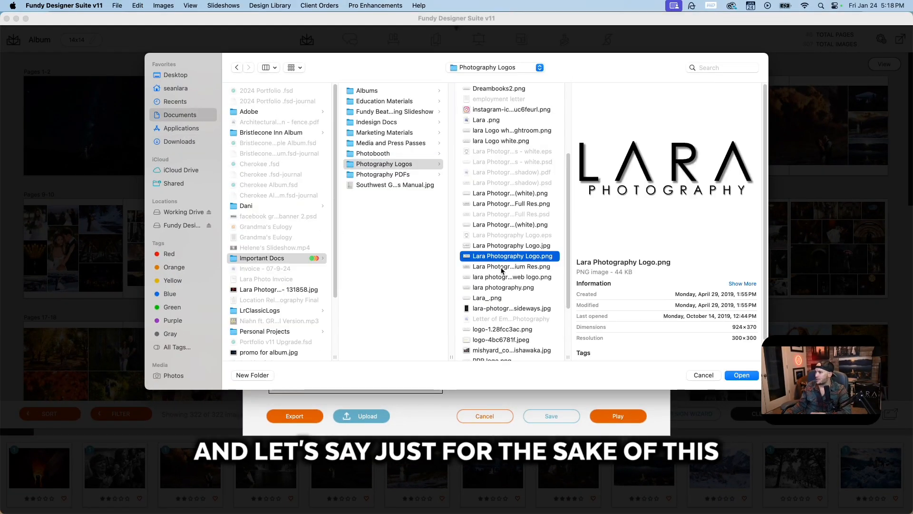
left_click(511, 266)
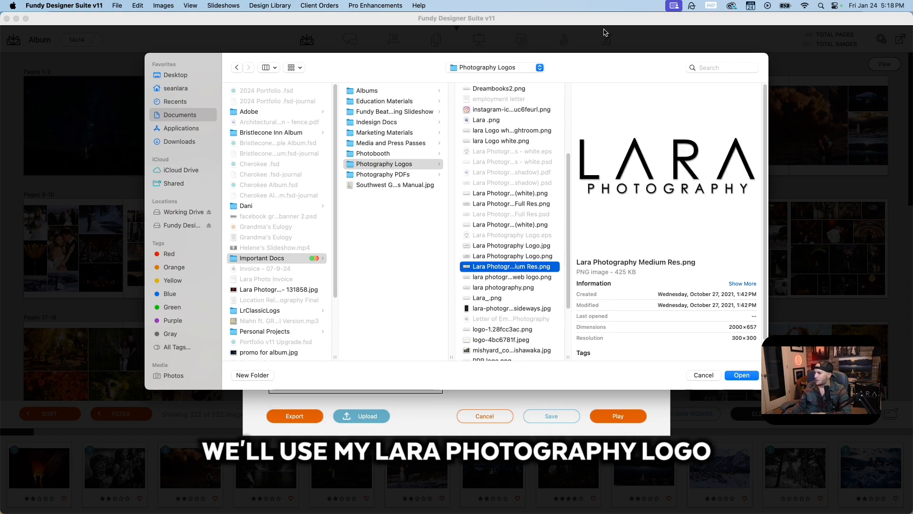
left_click(503, 288)
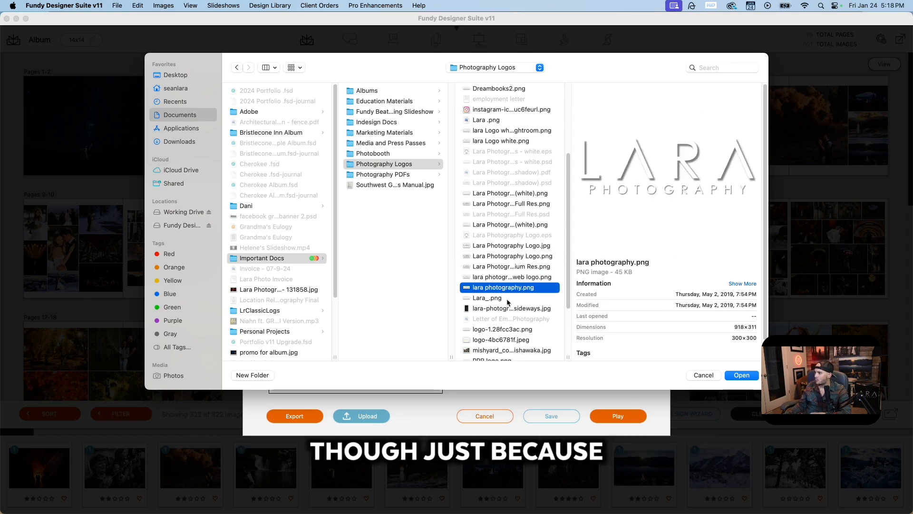
scroll("down", 3)
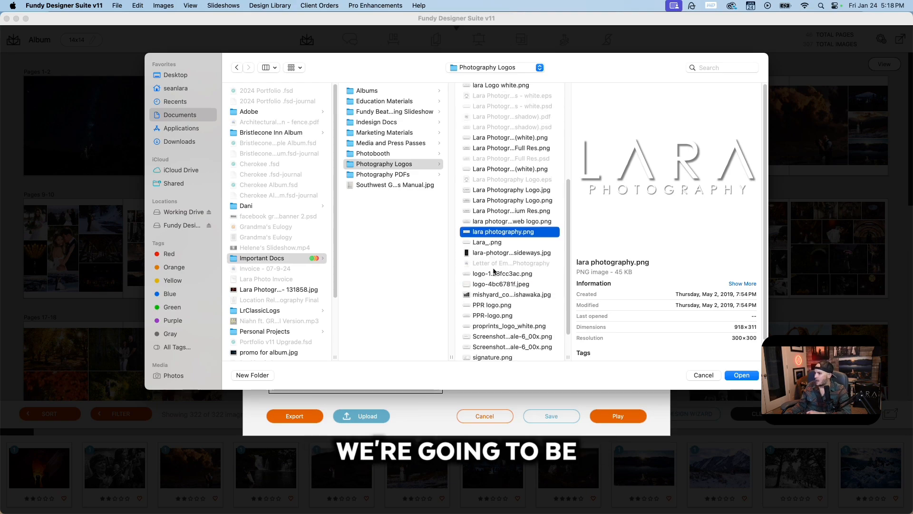
left_click(488, 241)
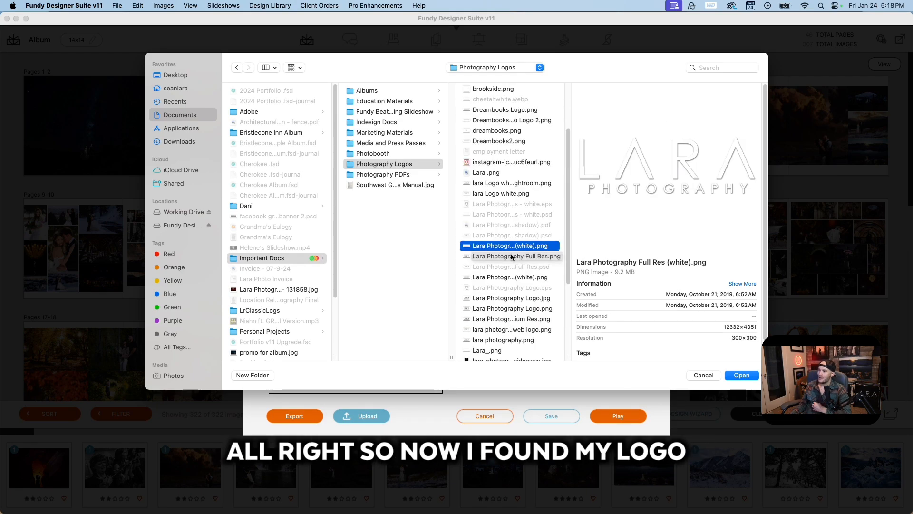
left_click(742, 374)
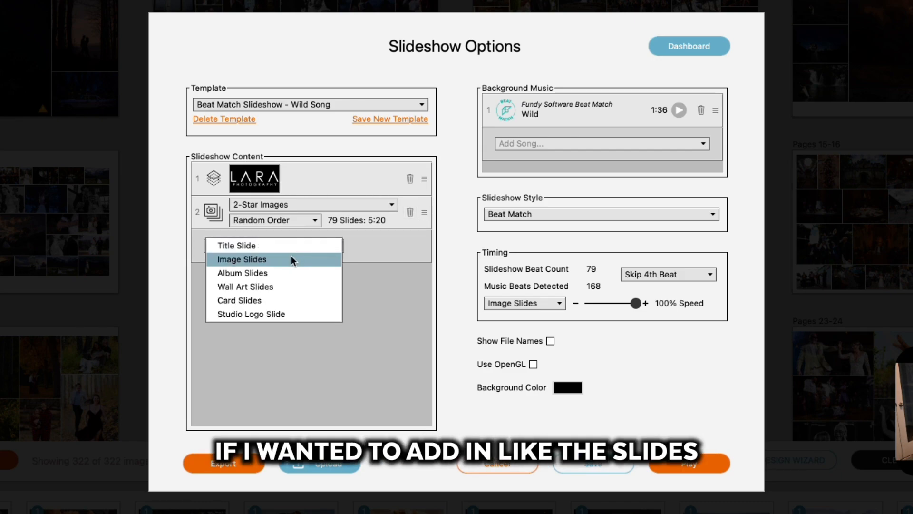
mouse_move(285, 273)
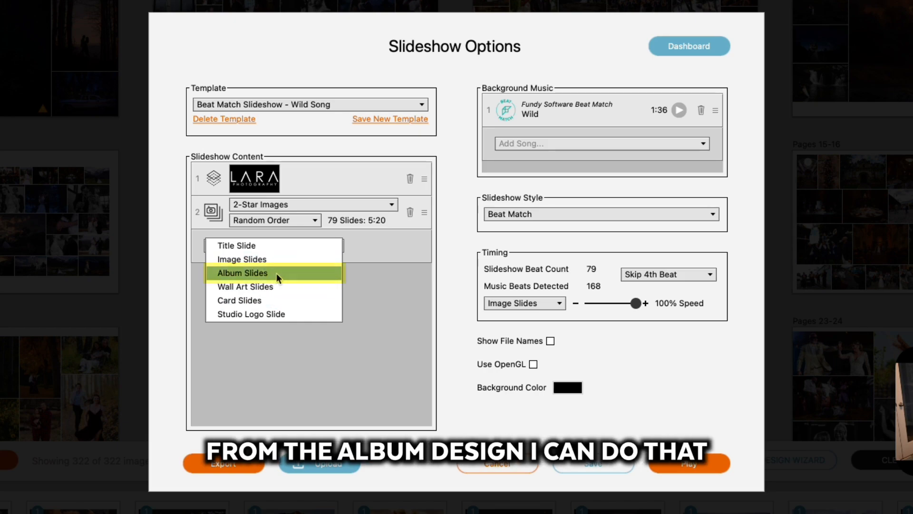
mouse_move(274, 286)
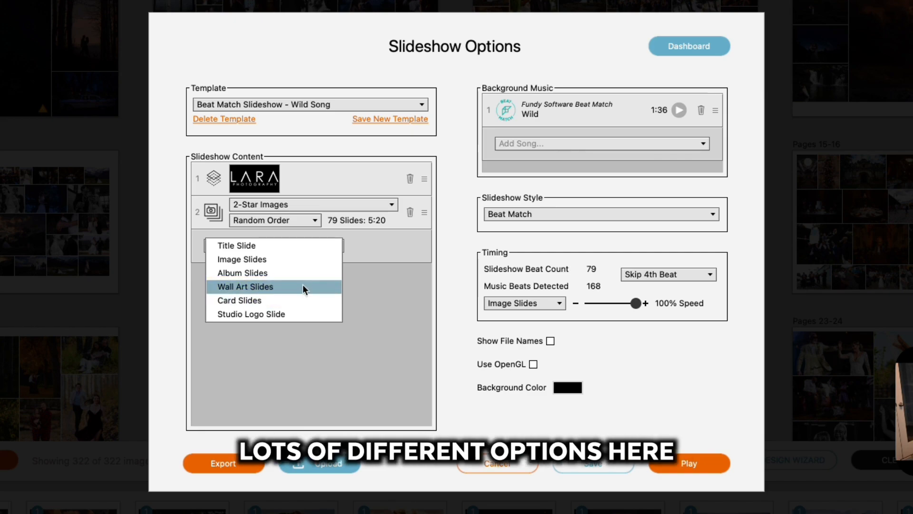
mouse_move(309, 331)
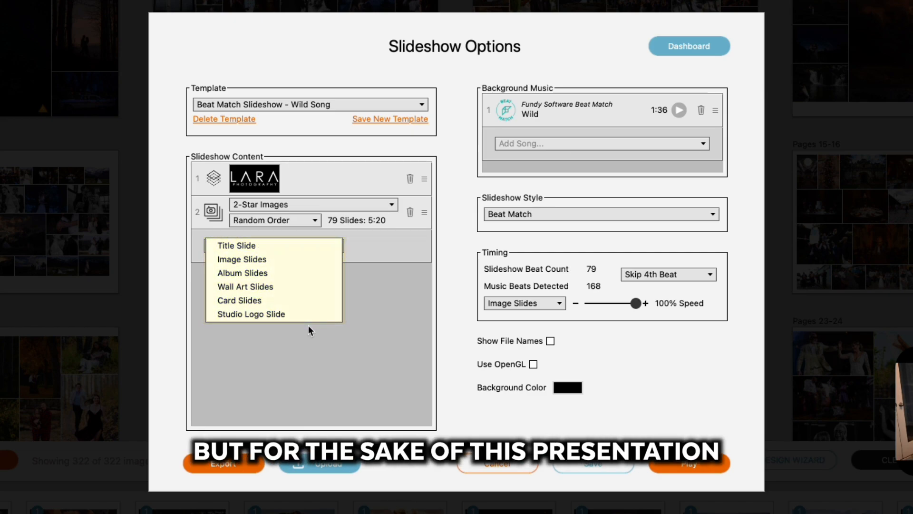
mouse_move(307, 363)
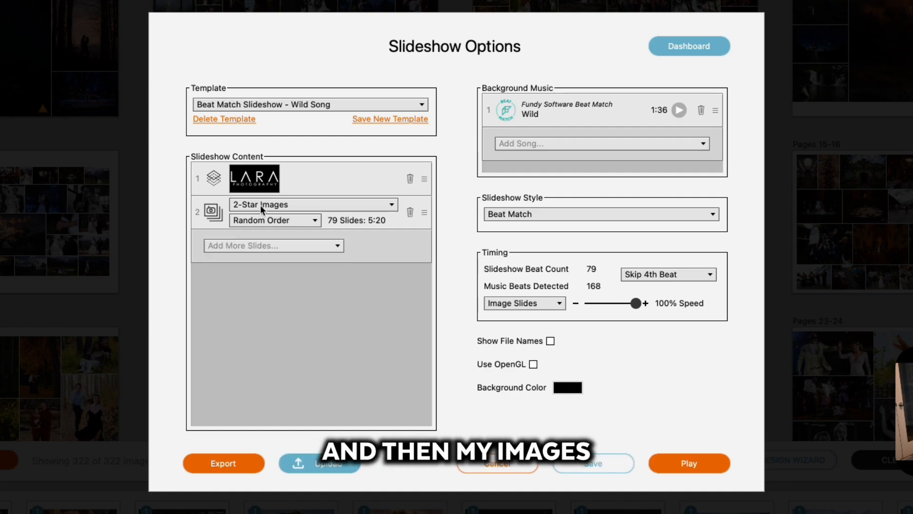
mouse_move(325, 211)
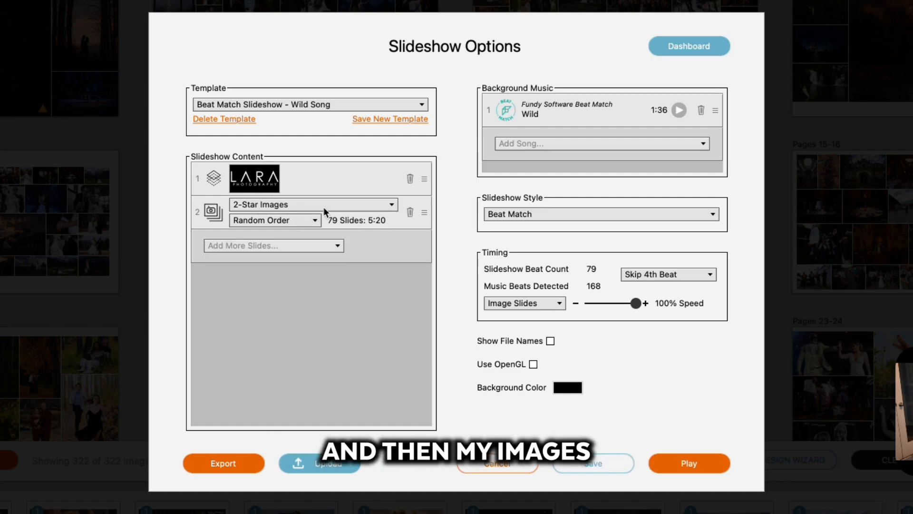
mouse_move(618, 170)
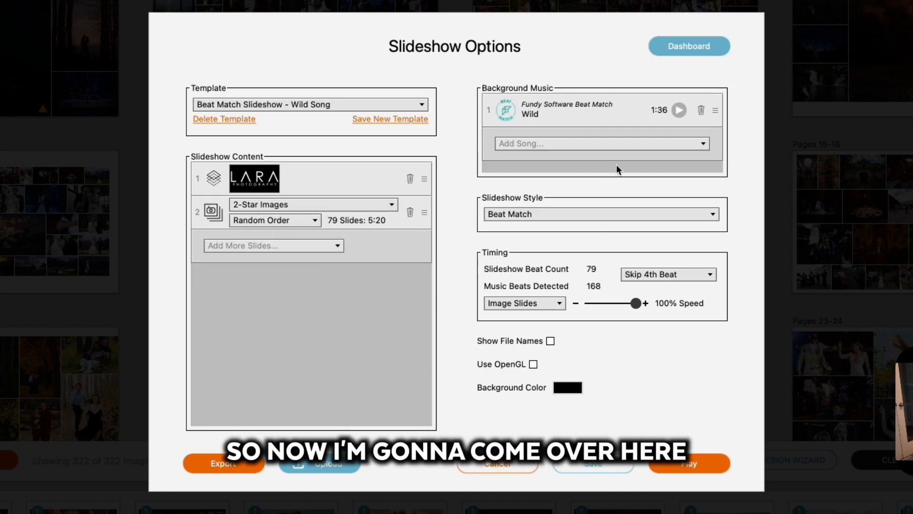
mouse_move(659, 142)
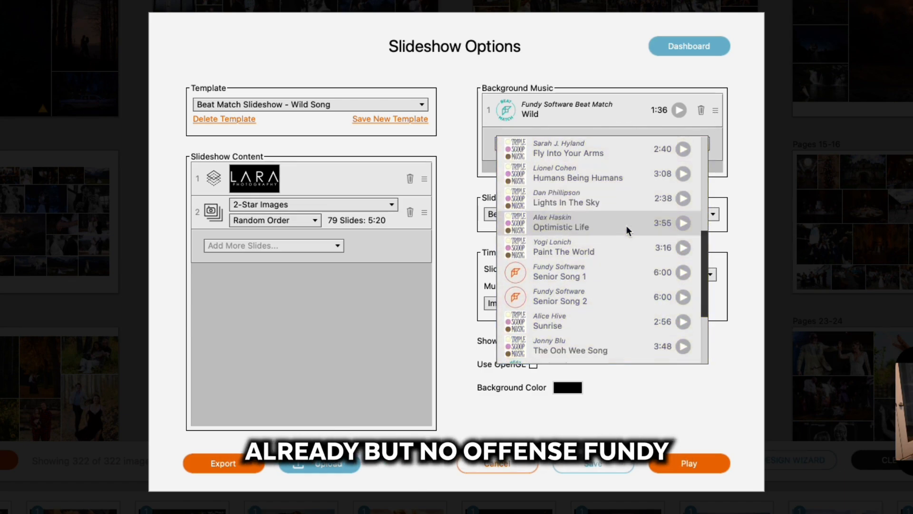
Import '2050 - Electric Boost.mp3' from Downloads as a second background song
scroll("up", 3)
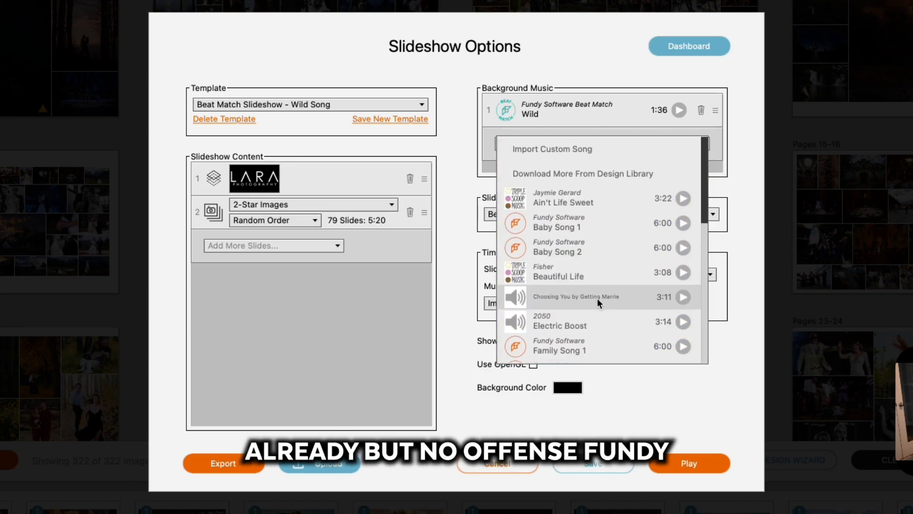
mouse_move(590, 252)
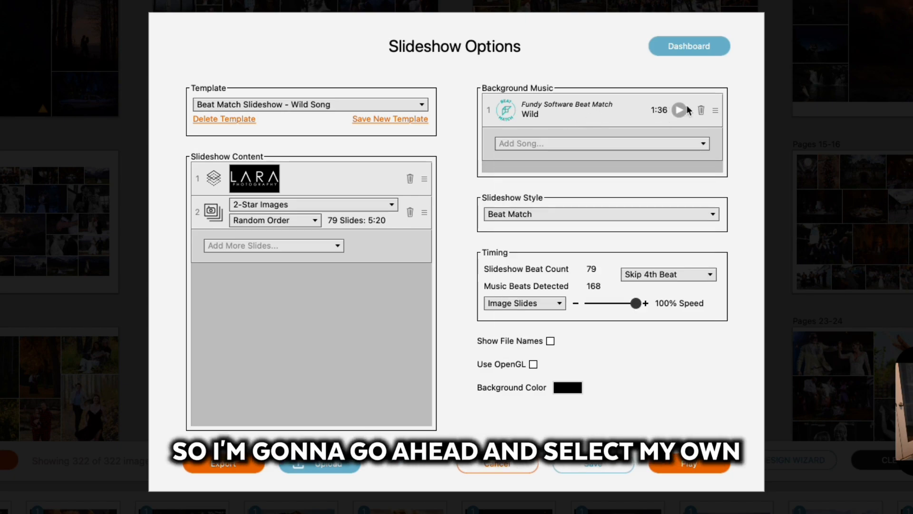
left_click(600, 143)
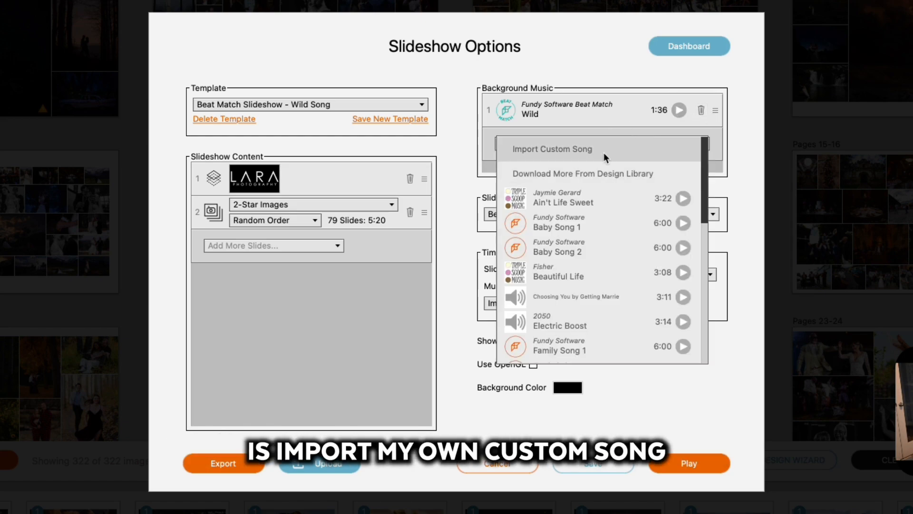
left_click(552, 149)
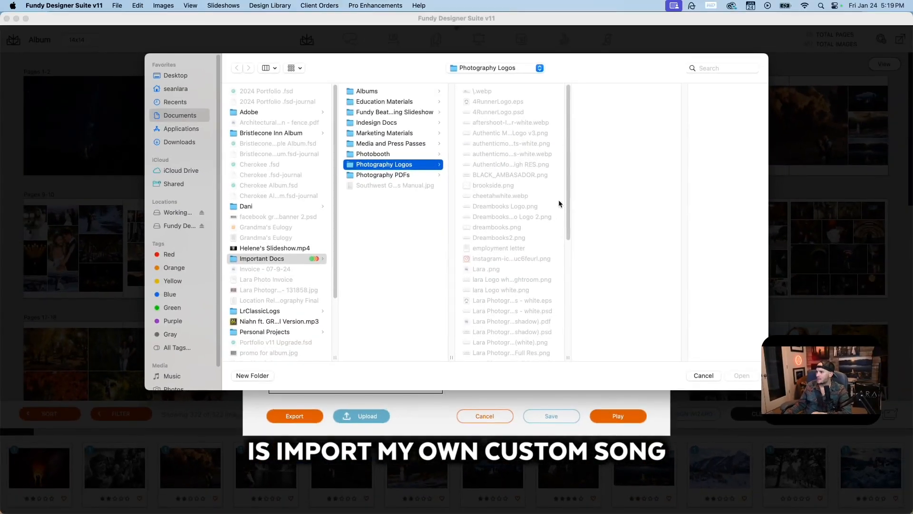
left_click(179, 142)
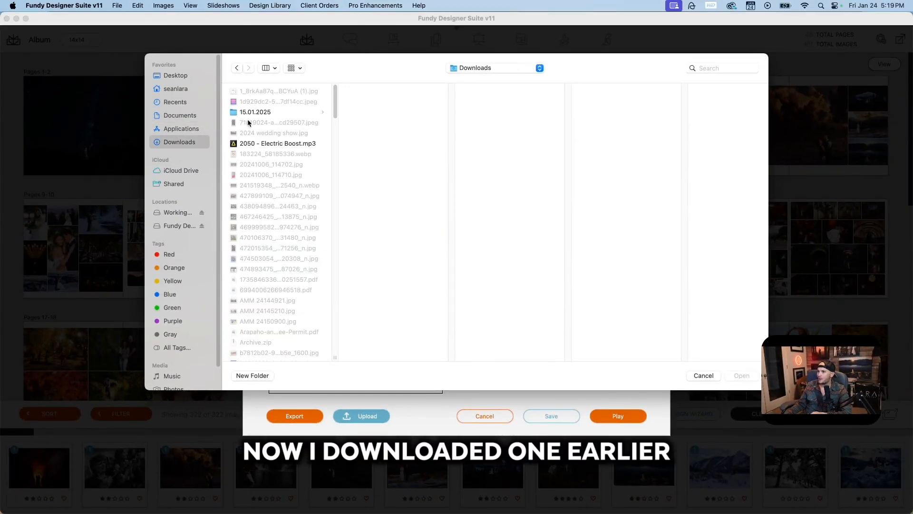
left_click(278, 143)
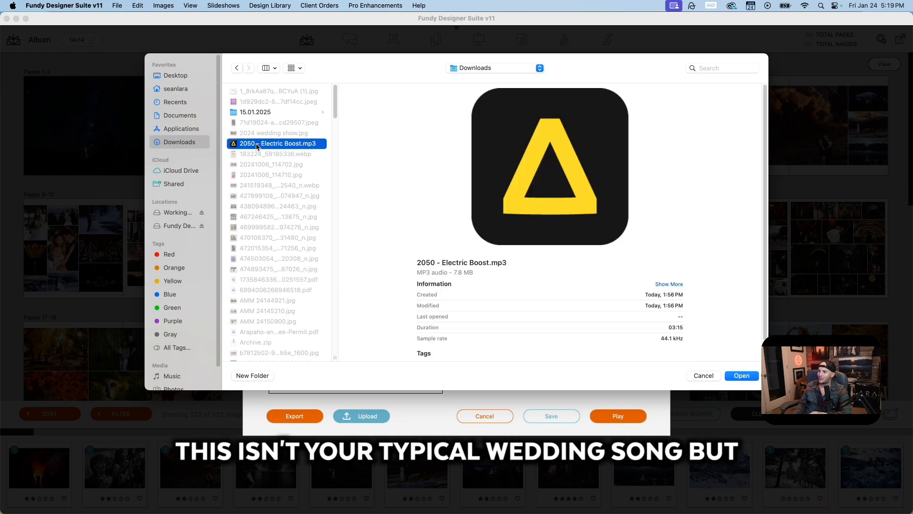
left_click(742, 375)
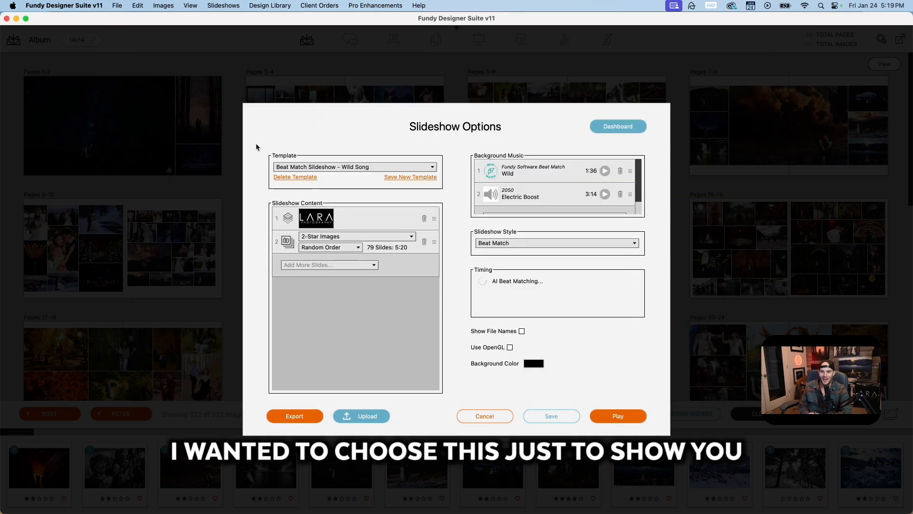
mouse_move(404, 4)
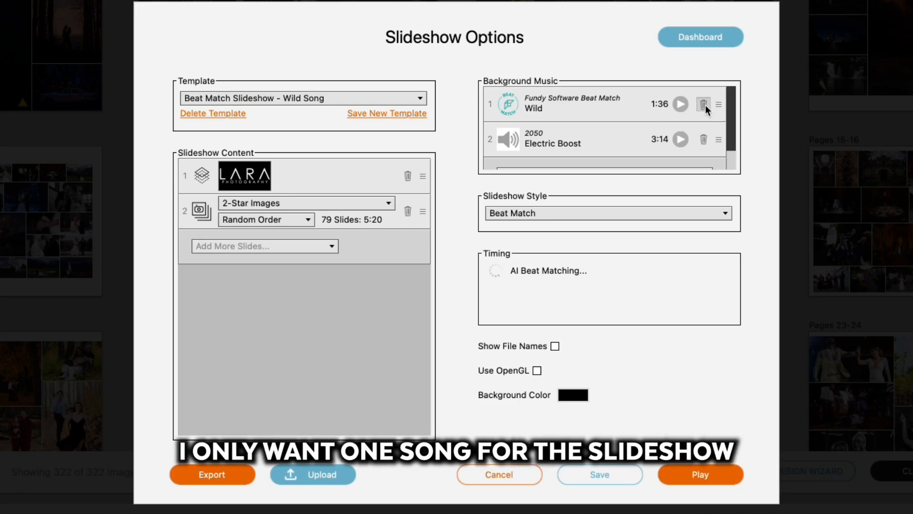
Delete the Wild track from the Background Music list
left_click(703, 104)
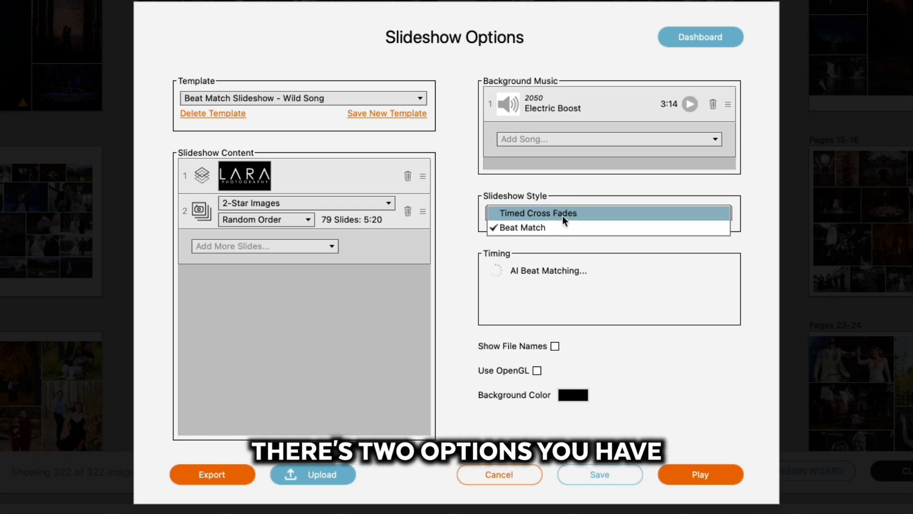
mouse_move(553, 227)
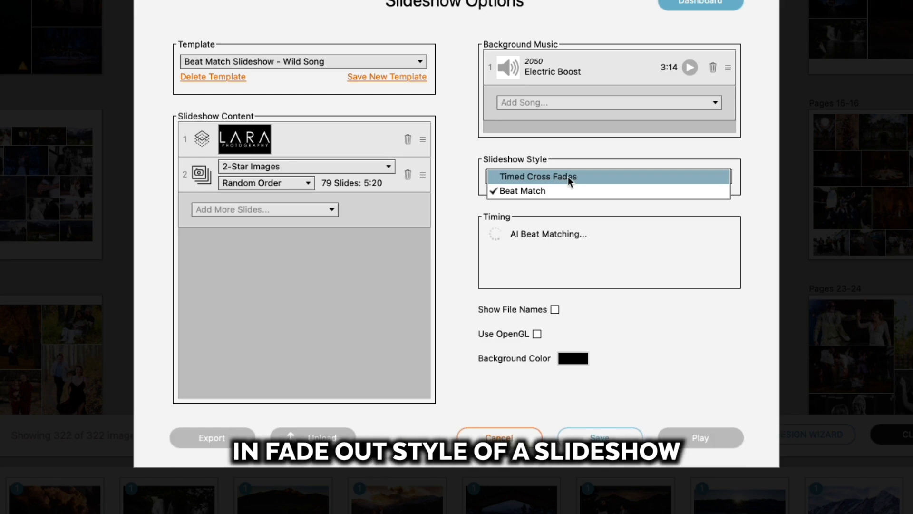
mouse_move(552, 190)
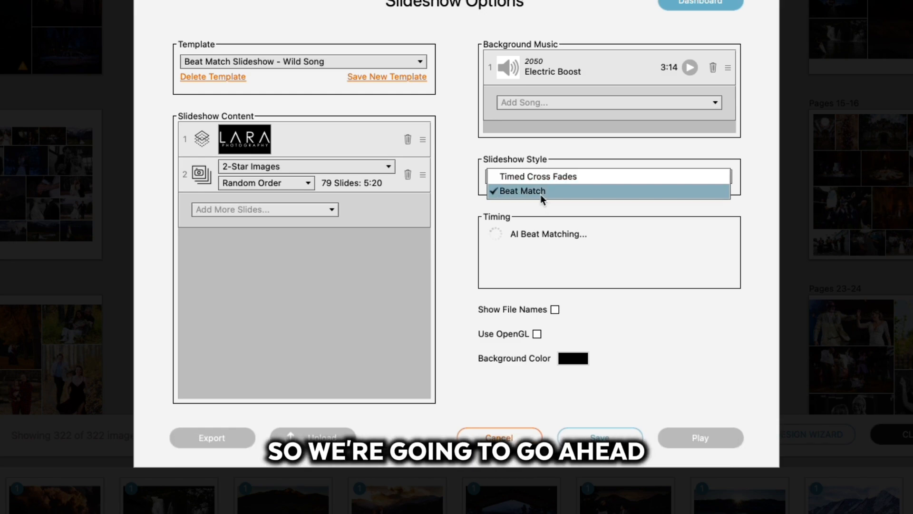
Choose Beat Match as the slideshow style, detecting 302 music beats
left_click(521, 190)
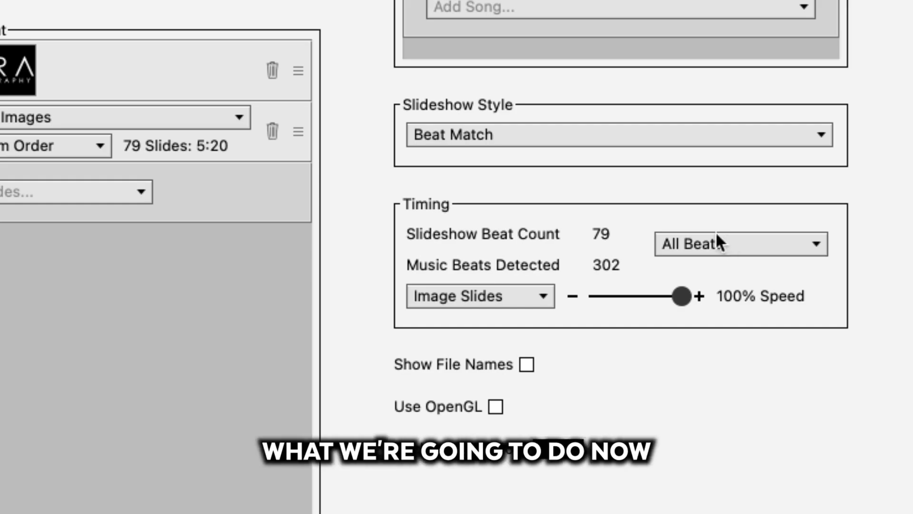
Set the slide beat timing to Beats 2 & 4
left_click(740, 244)
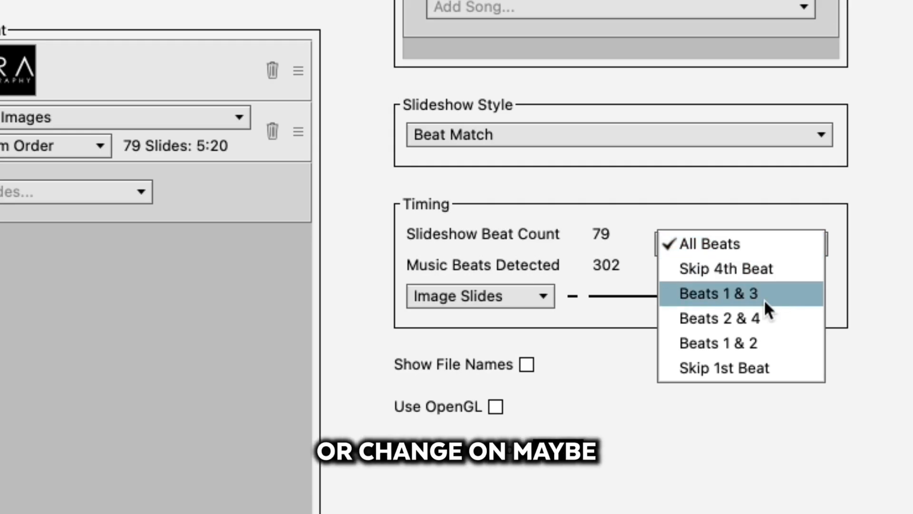
mouse_move(757, 325)
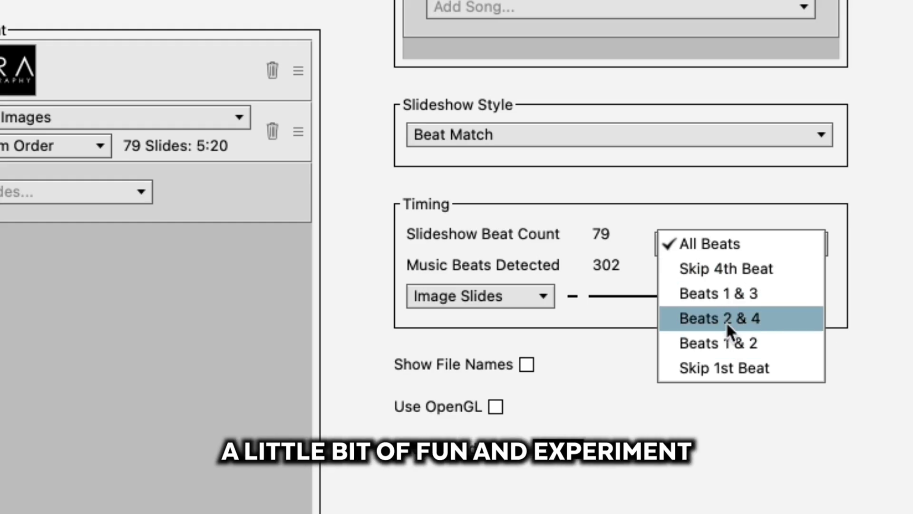
left_click(719, 318)
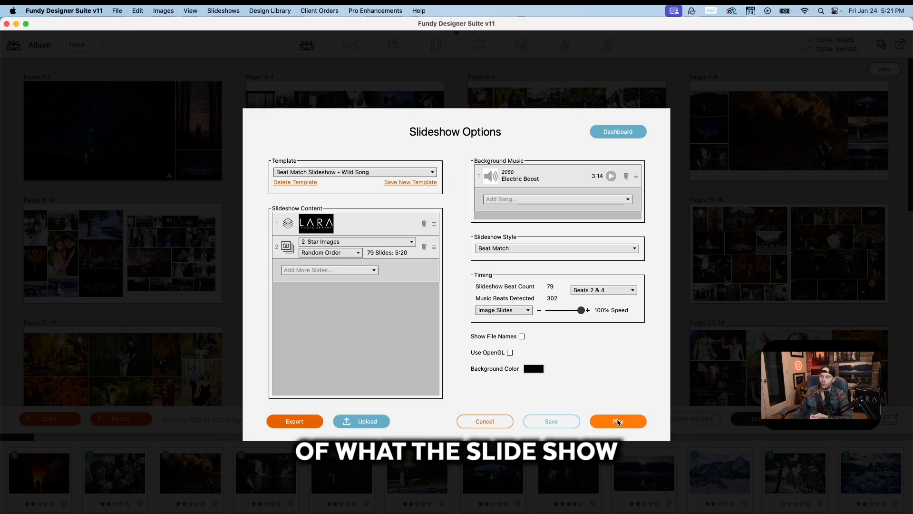
mouse_move(583, 361)
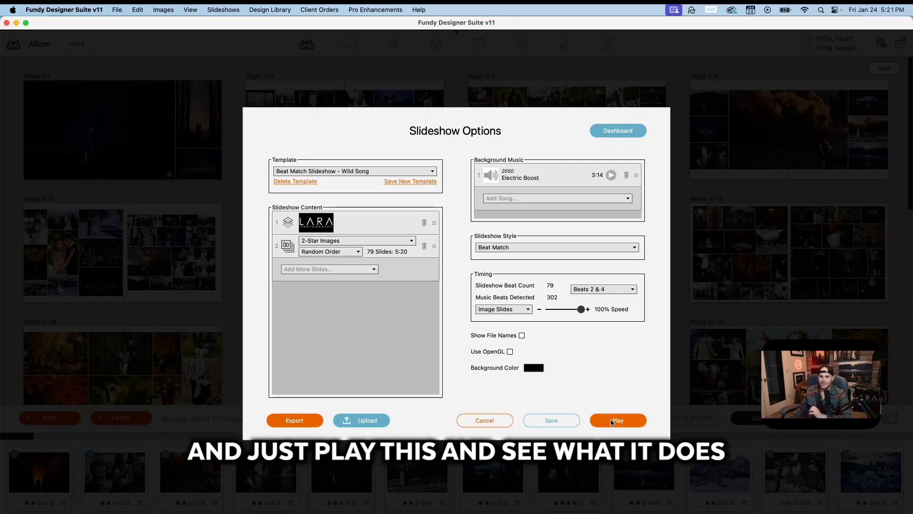
left_click(617, 420)
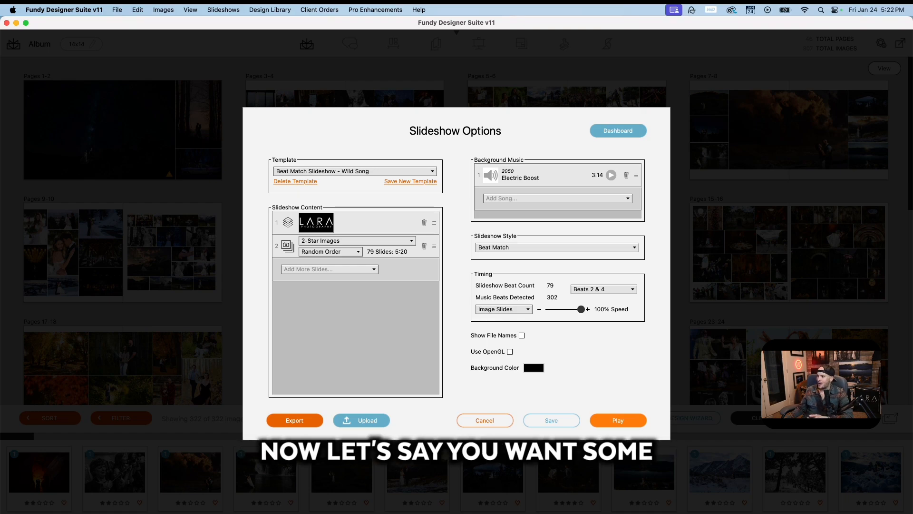
Set the slide beat timing back to All Beats
left_click(603, 289)
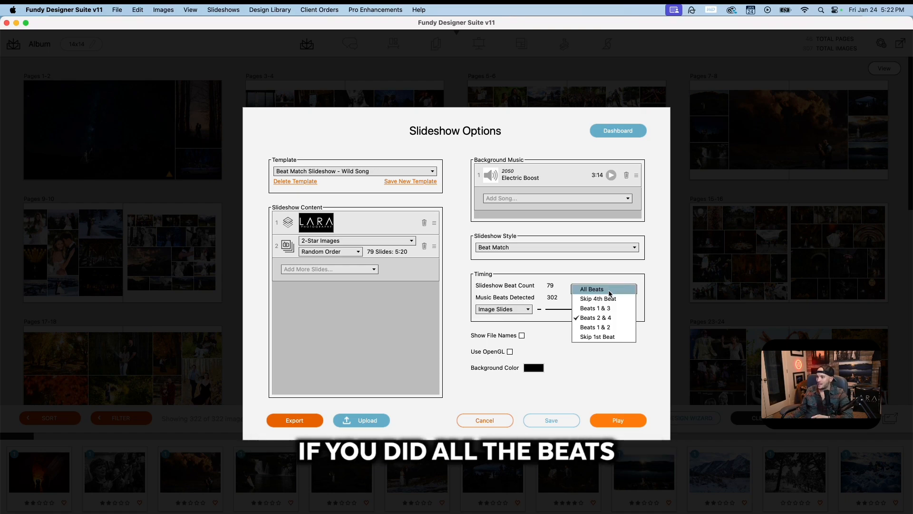
left_click(602, 288)
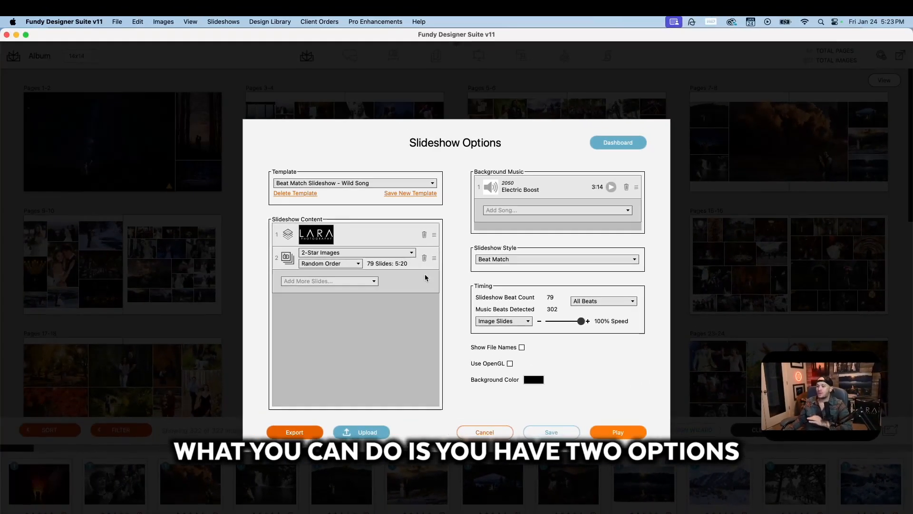
Start uploading the slideshow under the name 'Test Slide'
left_click(294, 431)
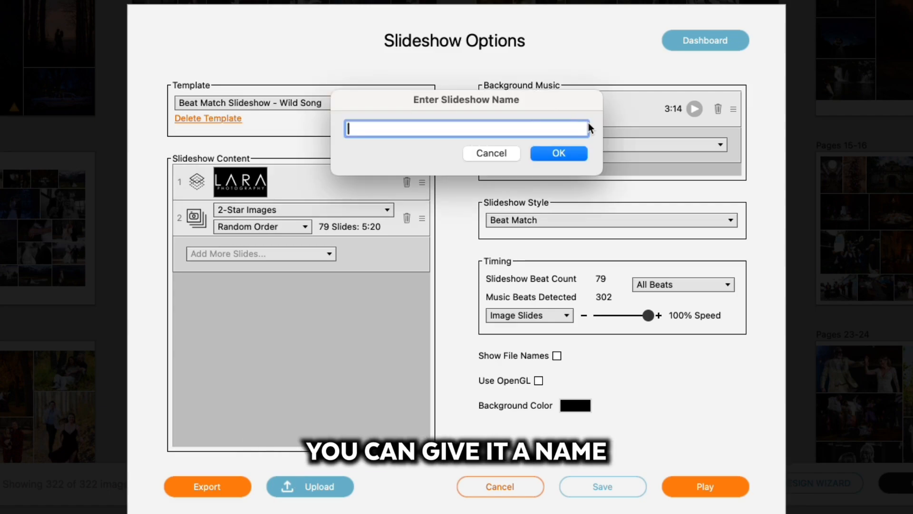
type("Test Slide")
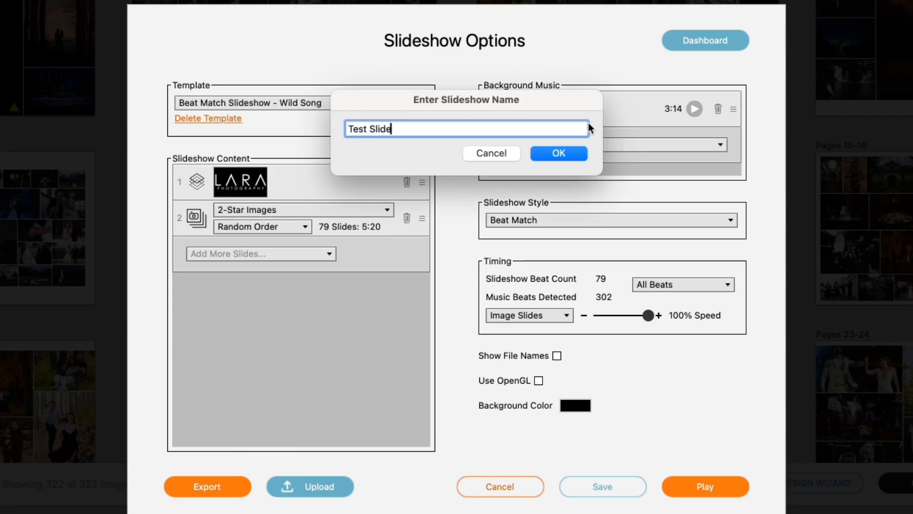
left_click(557, 153)
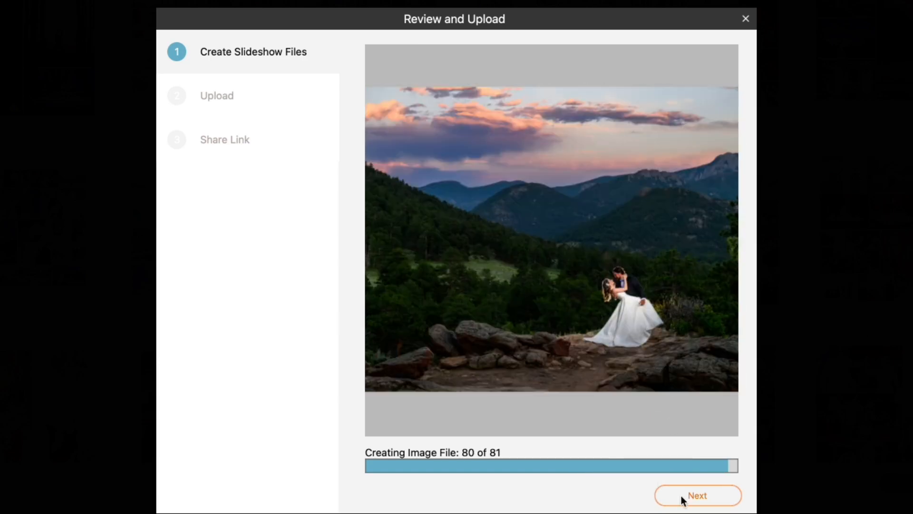
Advance through file creation and upload of Test Slide, then close the upload summary
left_click(697, 495)
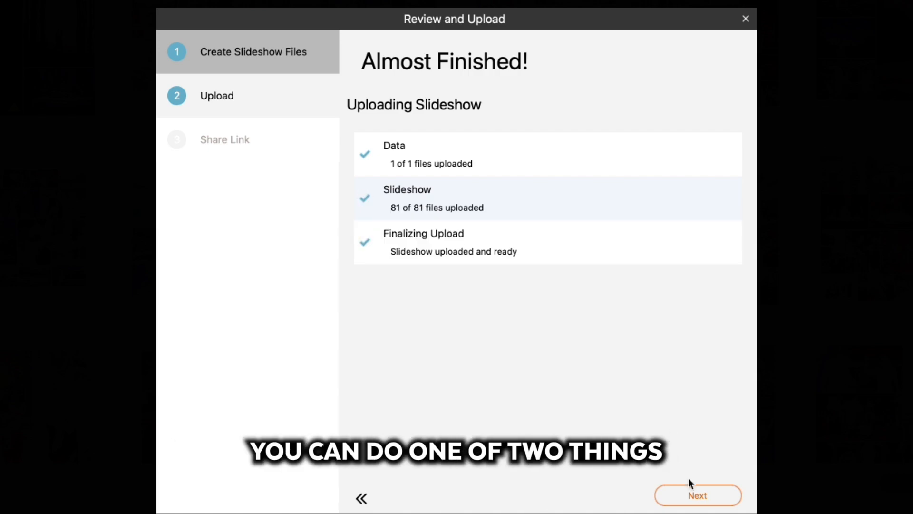
left_click(697, 496)
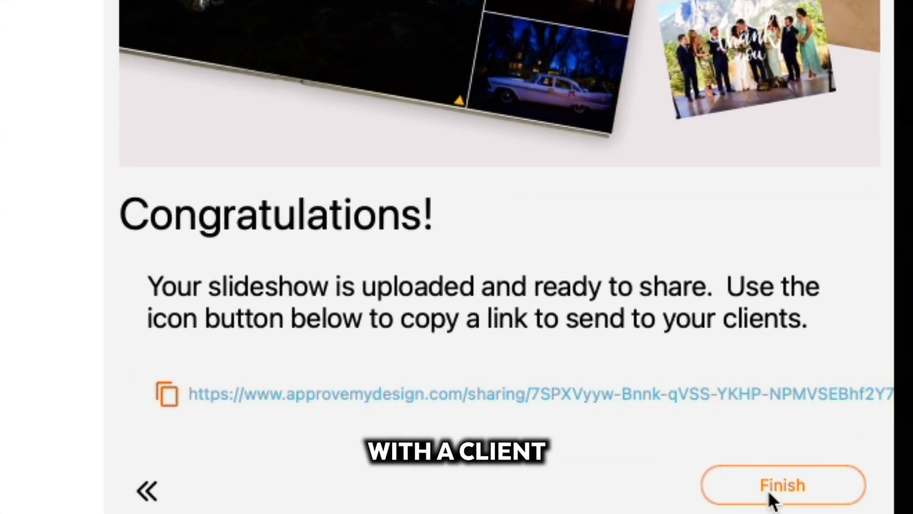
left_click(783, 485)
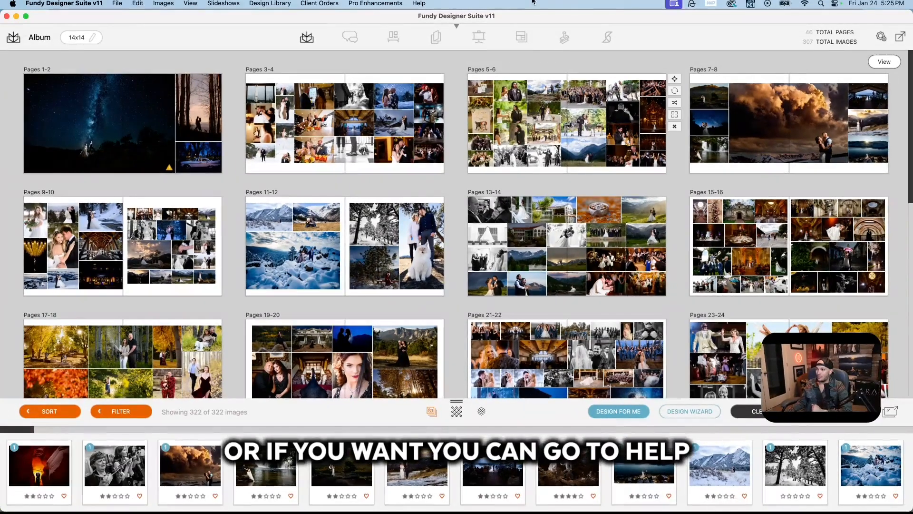
Open the Help menu to reach Manage MyFundy Account
left_click(419, 4)
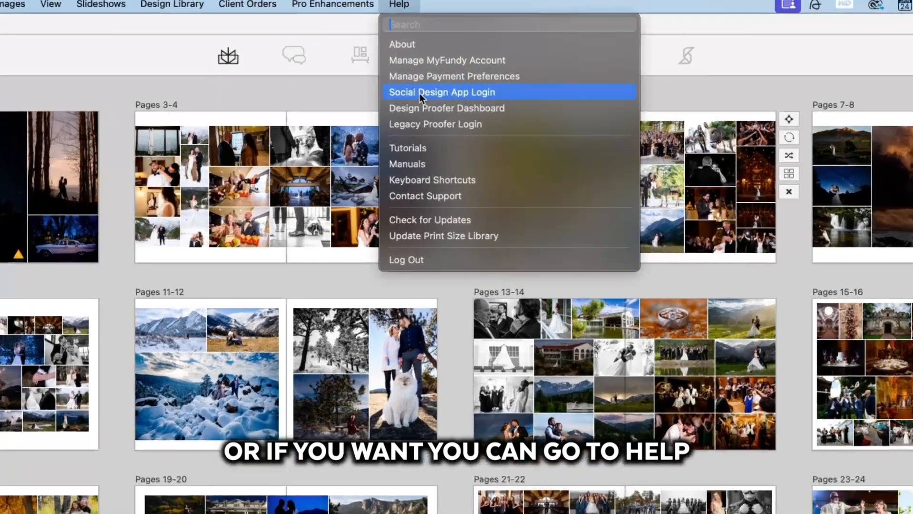
mouse_move(425, 93)
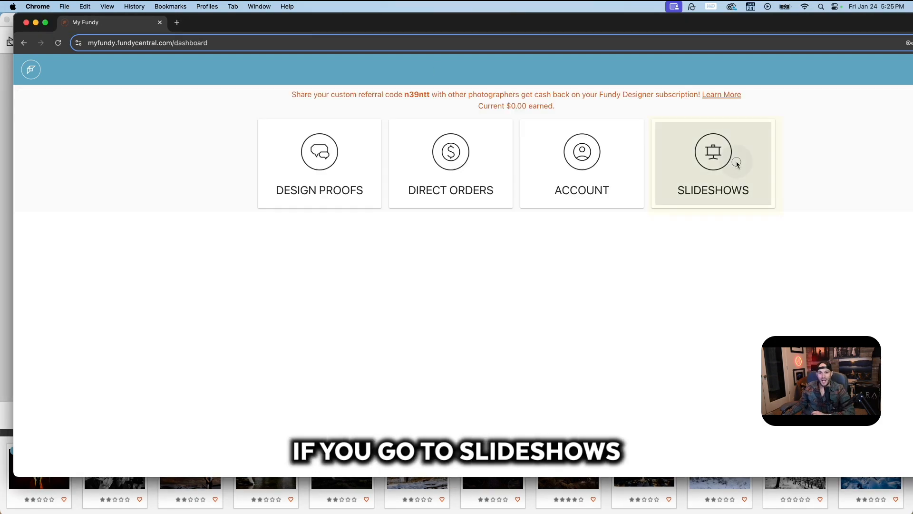
Go to the Slideshows tile and open Test Slideshow
left_click(713, 163)
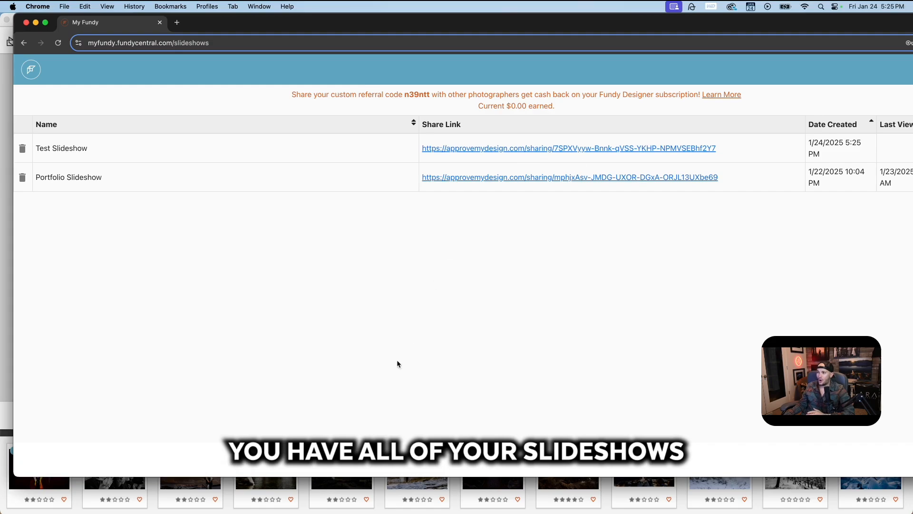
mouse_move(530, 36)
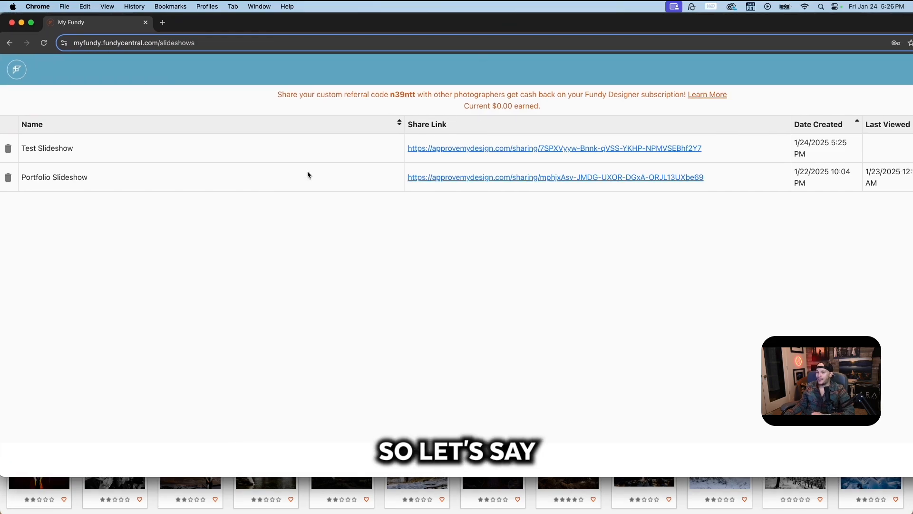
left_click(554, 148)
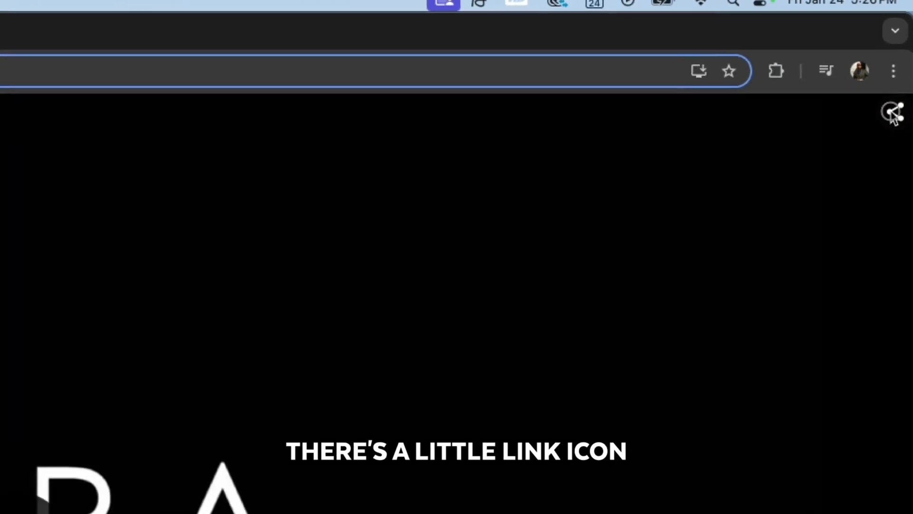
Open the Share Slideshow panel and select the full iframe embed code
left_click(893, 111)
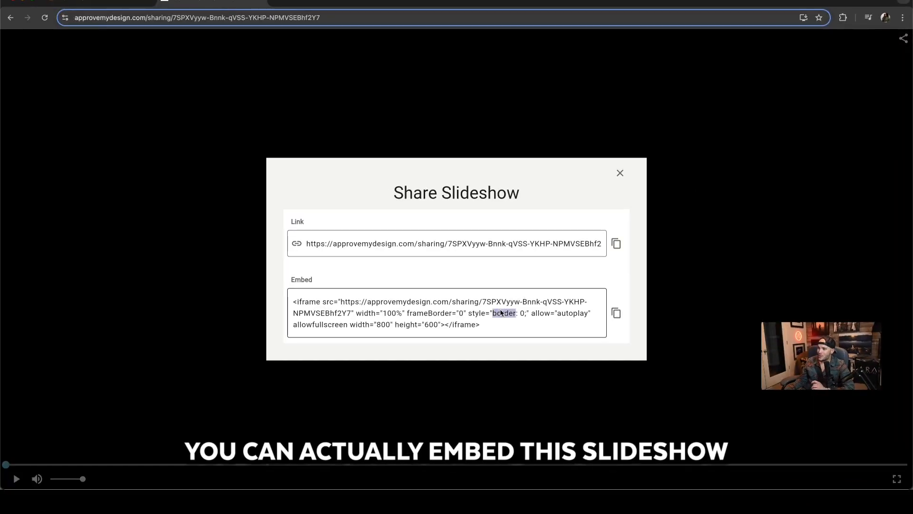
triple_click(445, 313)
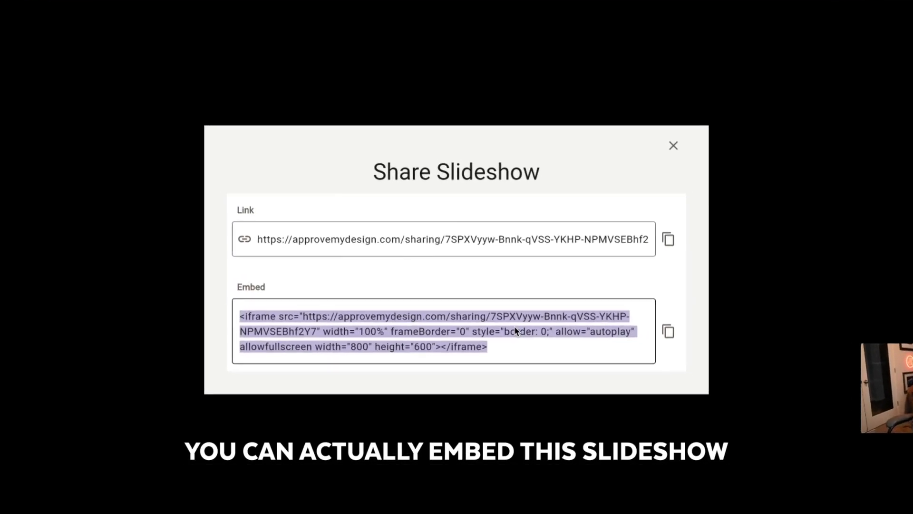